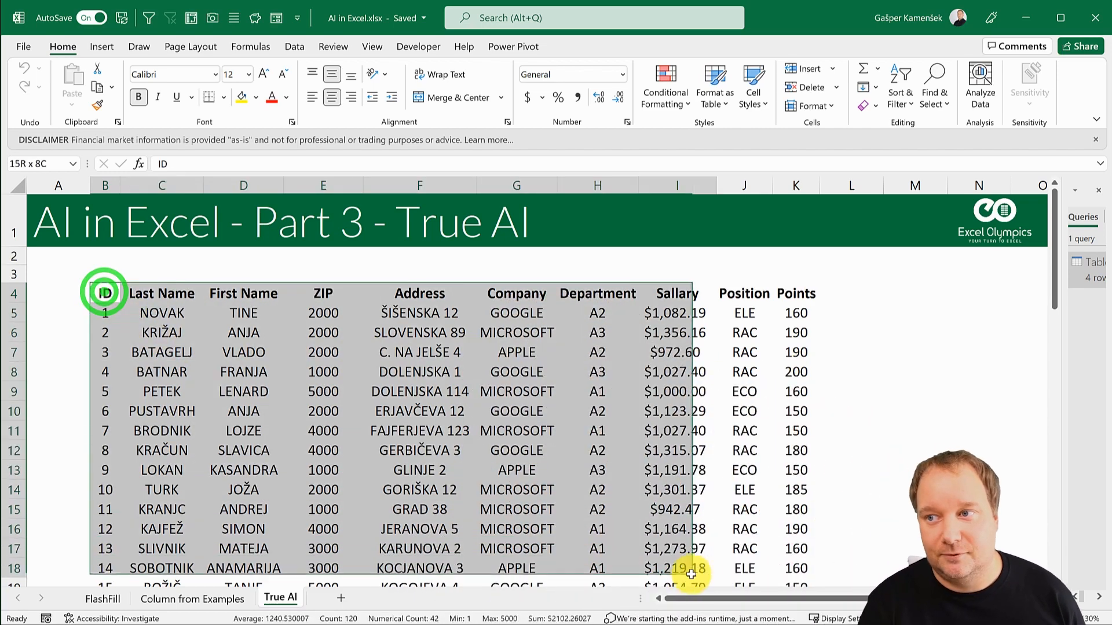
Select cells in the employee list: names, employee 3's salary, and GOOGLE and APPLE company cells
{"action": "left_click_drag", "start_coordinate": [161, 352], "coordinate": [244, 391]}
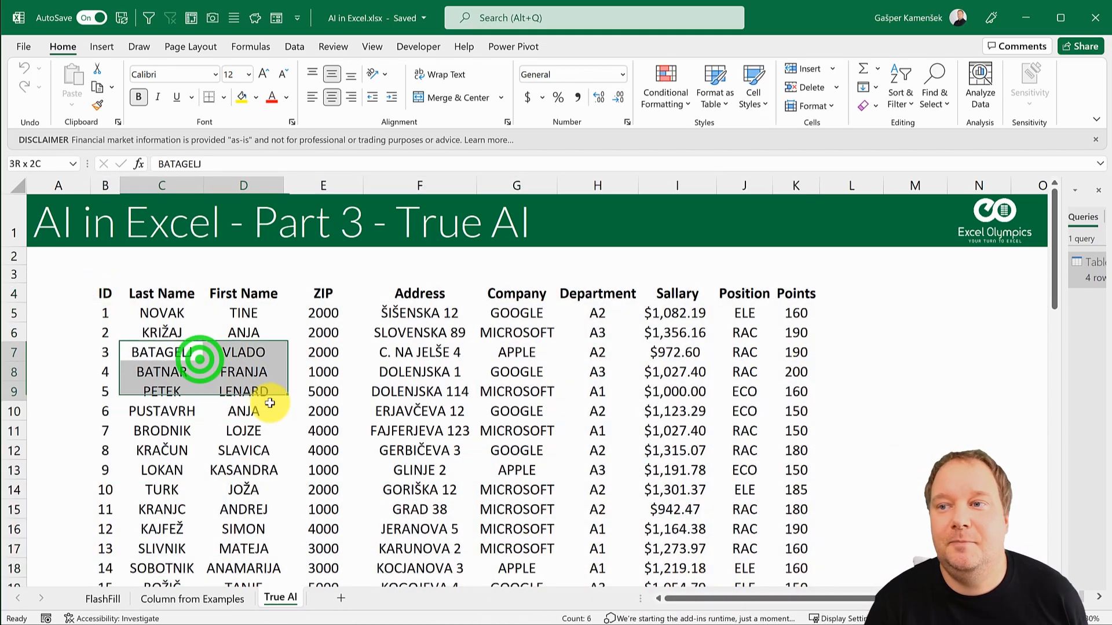
{"action": "left_click", "coordinate": [676, 352]}
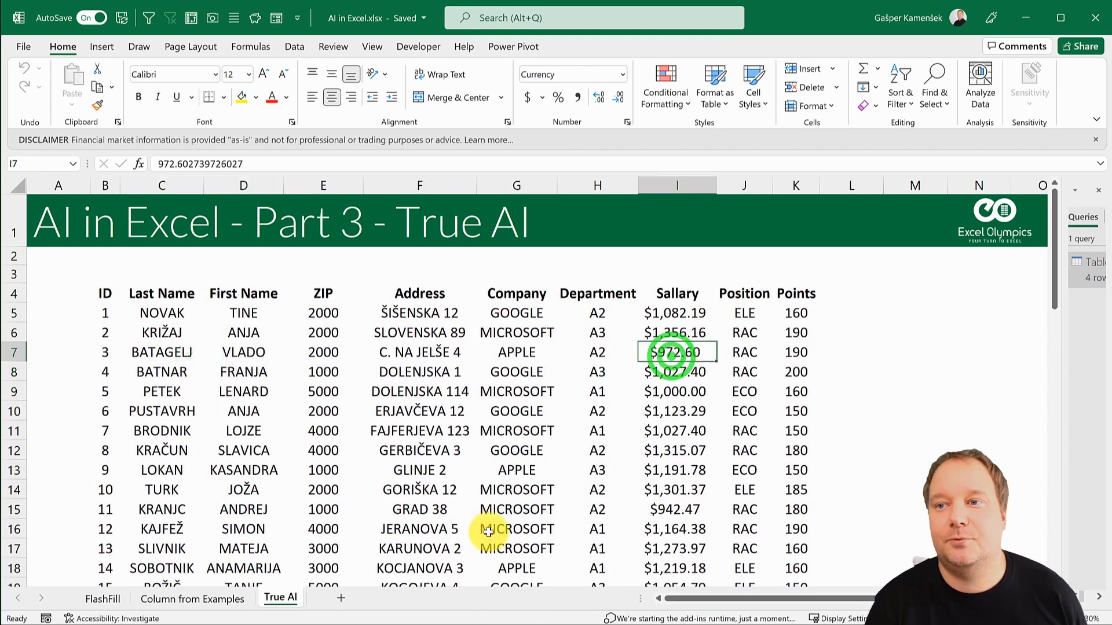
{"action": "left_click", "coordinate": [516, 391]}
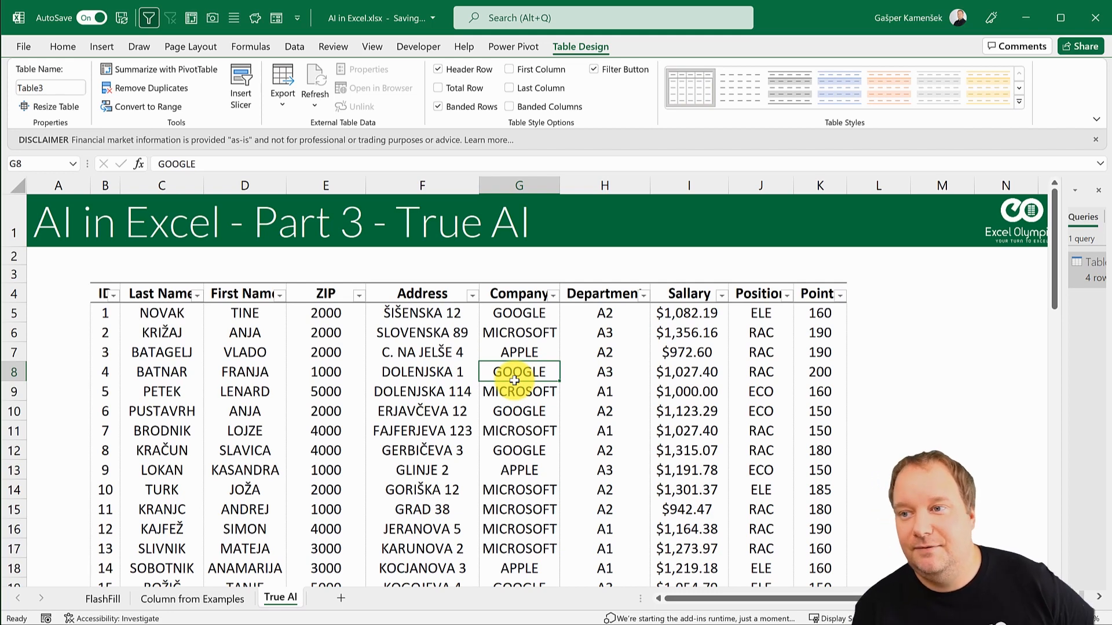
{"action": "mouse_move", "coordinate": [439, 314]}
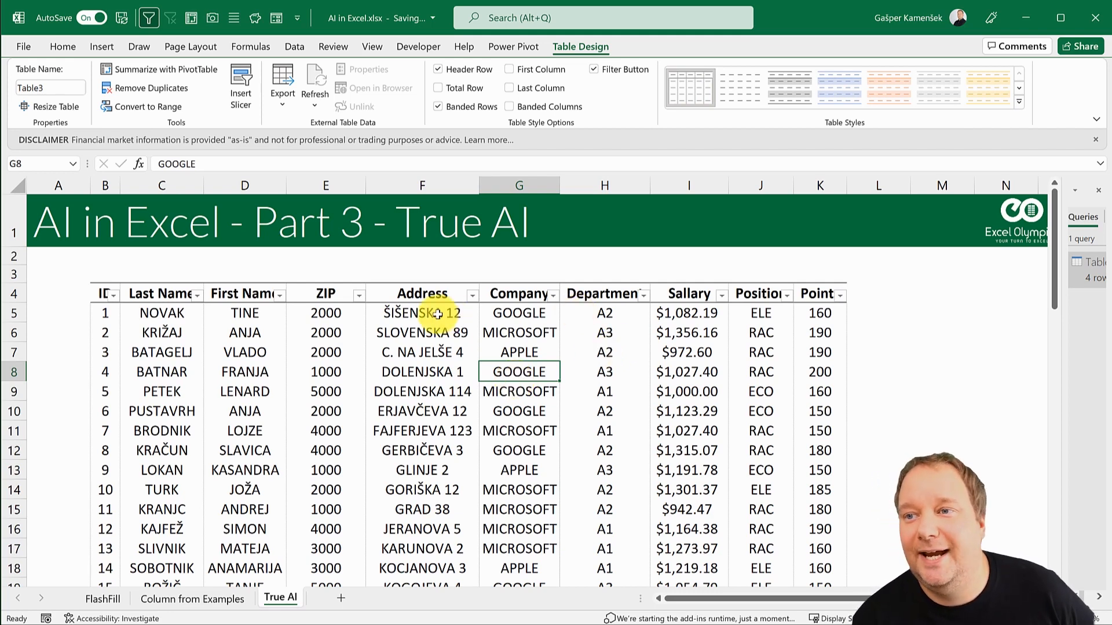
{"action": "left_click", "coordinate": [686, 469]}
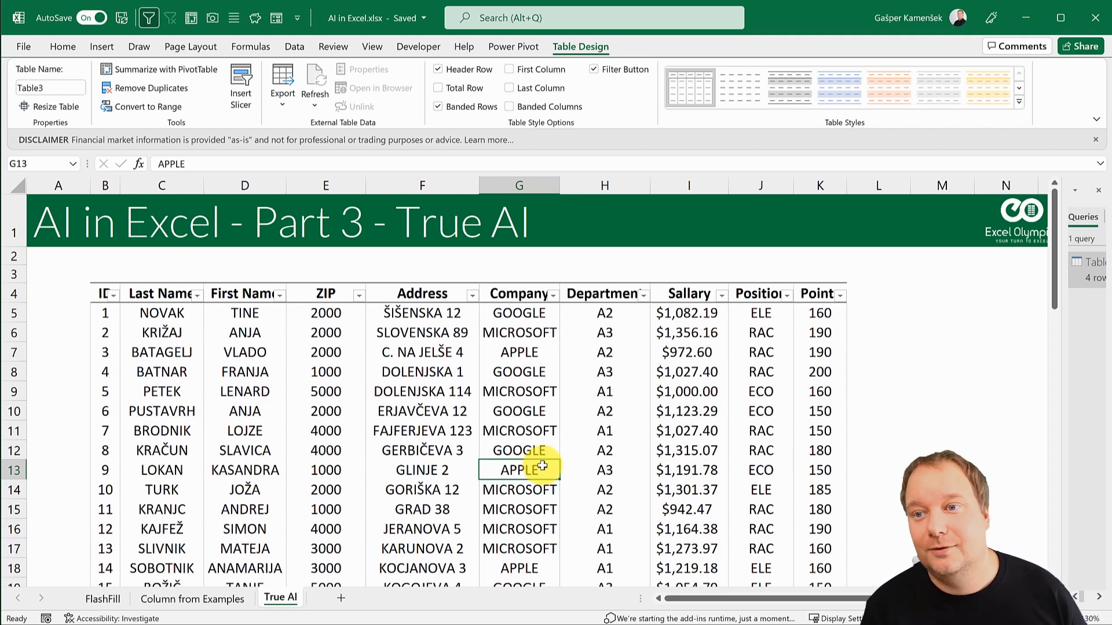
Return to the Home ribbon while browsing cells FRANJA, GOOGLE, C. NA JELŠE 4 and APPLE
{"action": "left_click", "coordinate": [244, 372]}
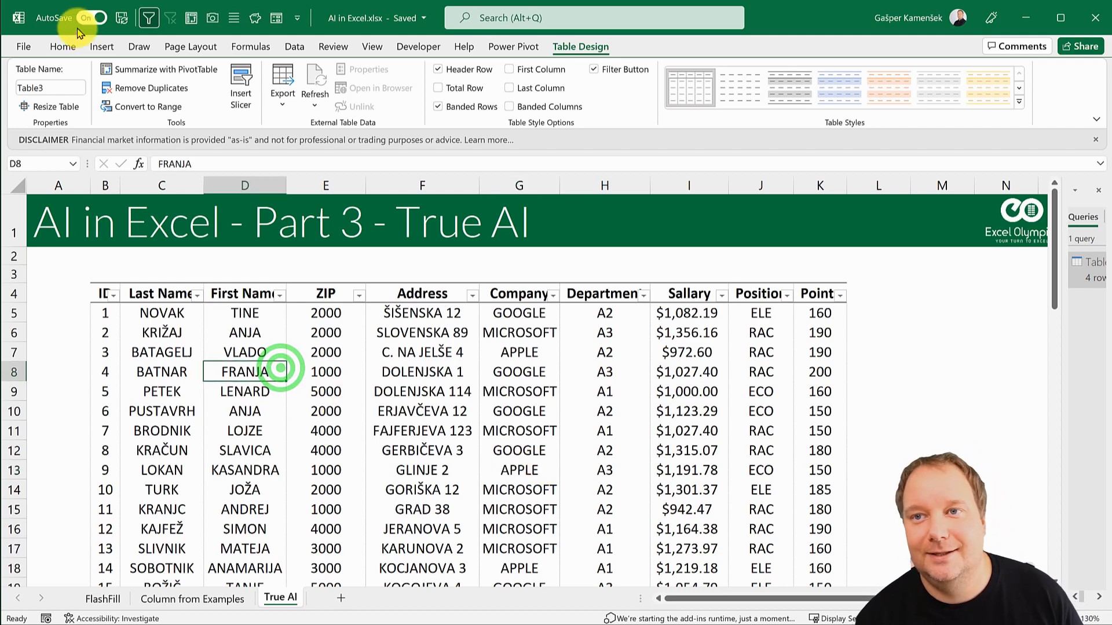
{"action": "left_click", "coordinate": [63, 46]}
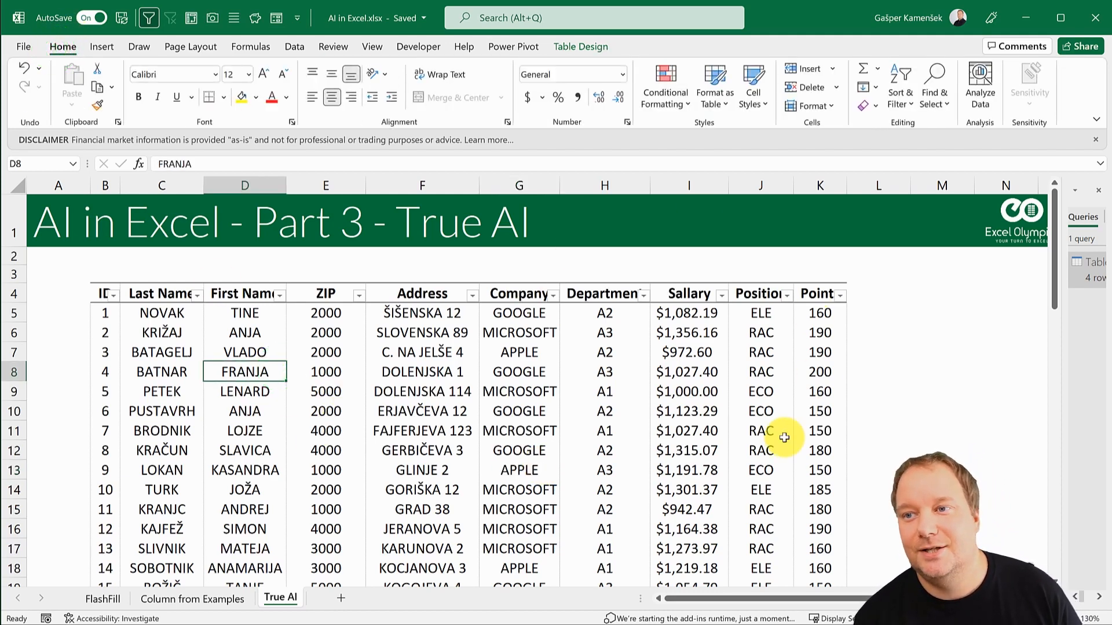
{"action": "left_click", "coordinate": [64, 47]}
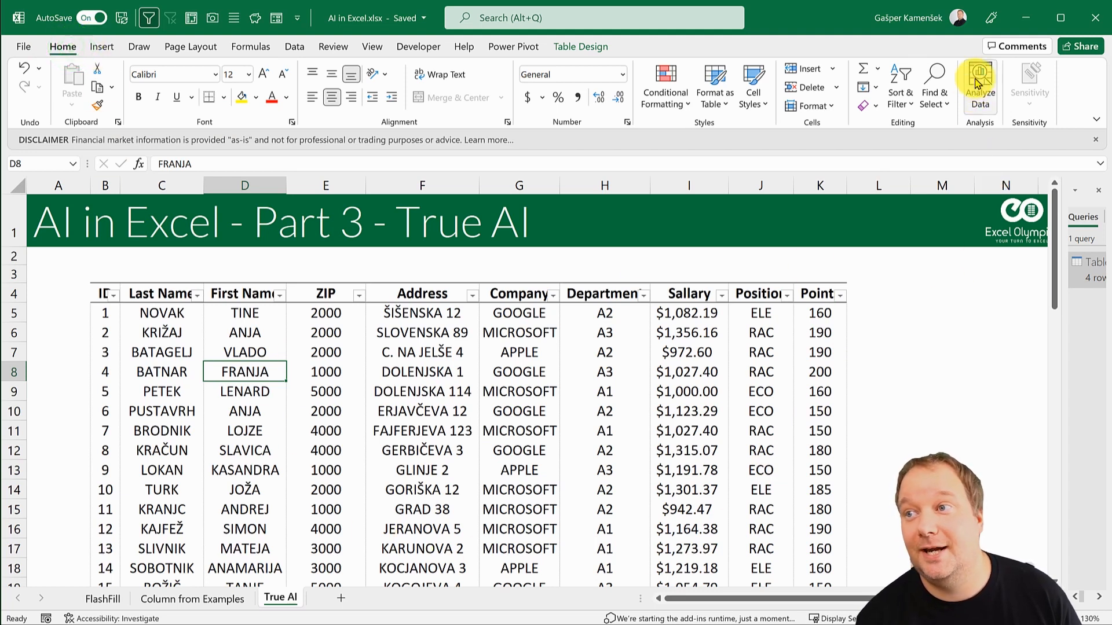
{"action": "mouse_move", "coordinate": [980, 78]}
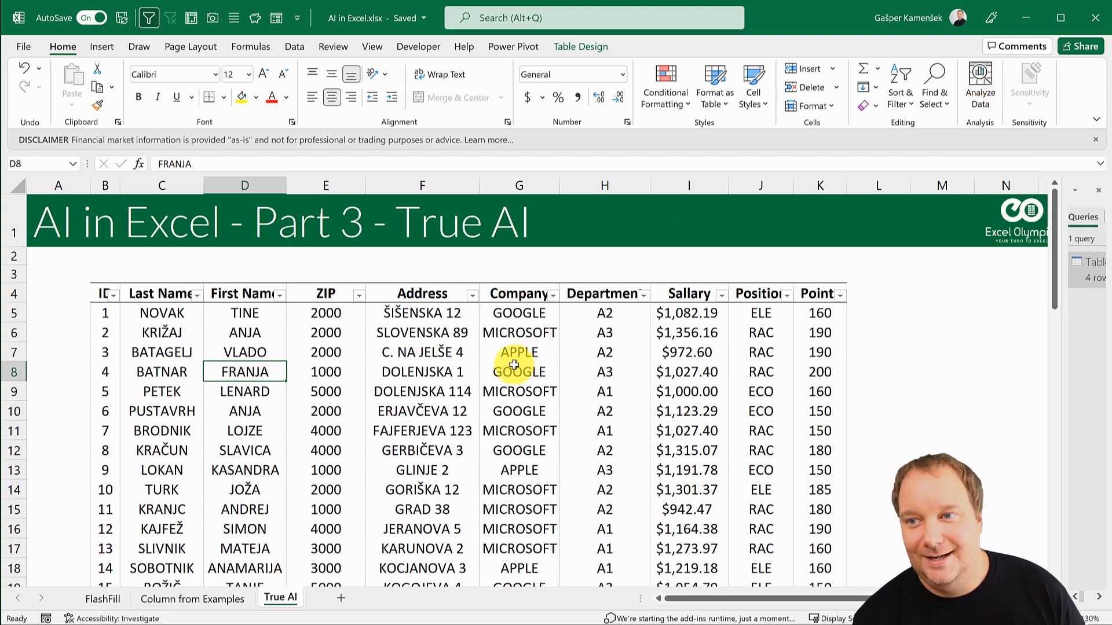
{"action": "left_click", "coordinate": [519, 372]}
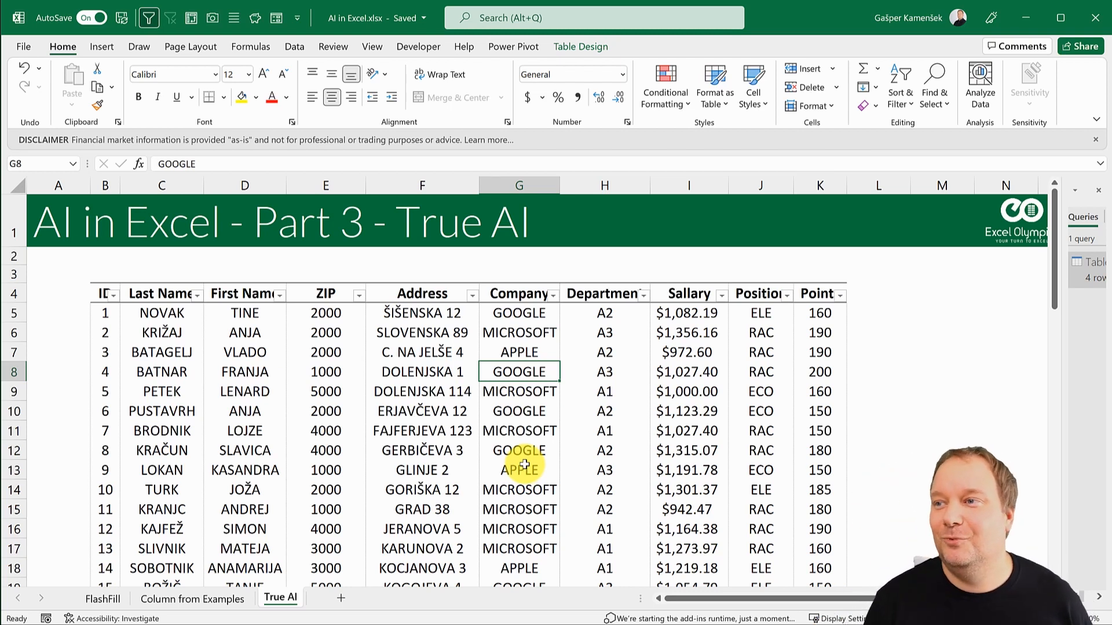
{"action": "mouse_move", "coordinate": [1067, 382]}
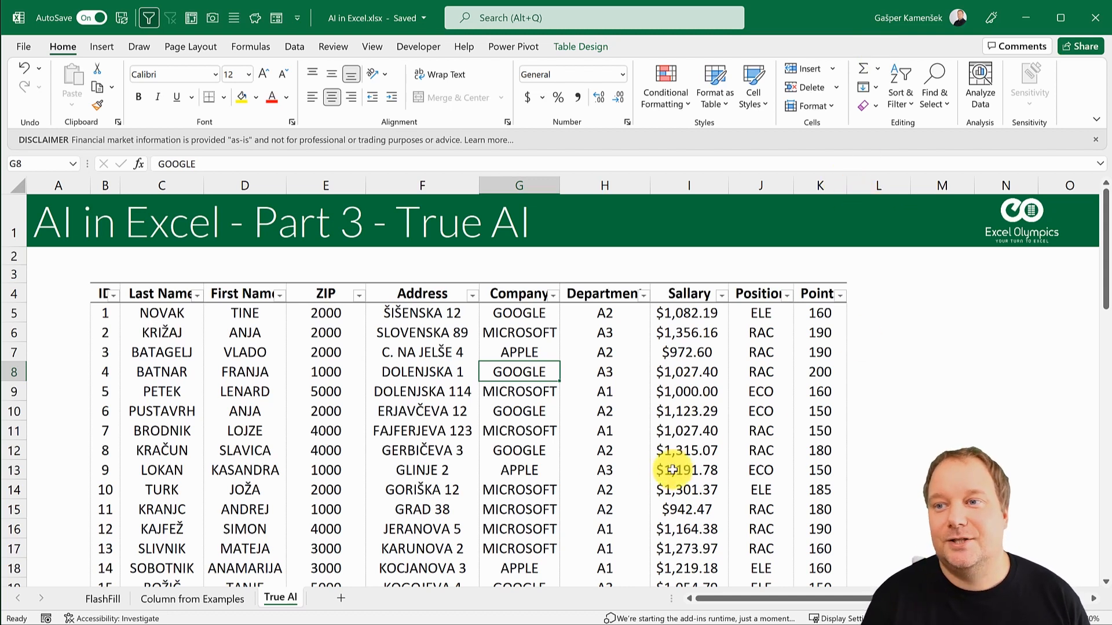
{"action": "left_click", "coordinate": [422, 352]}
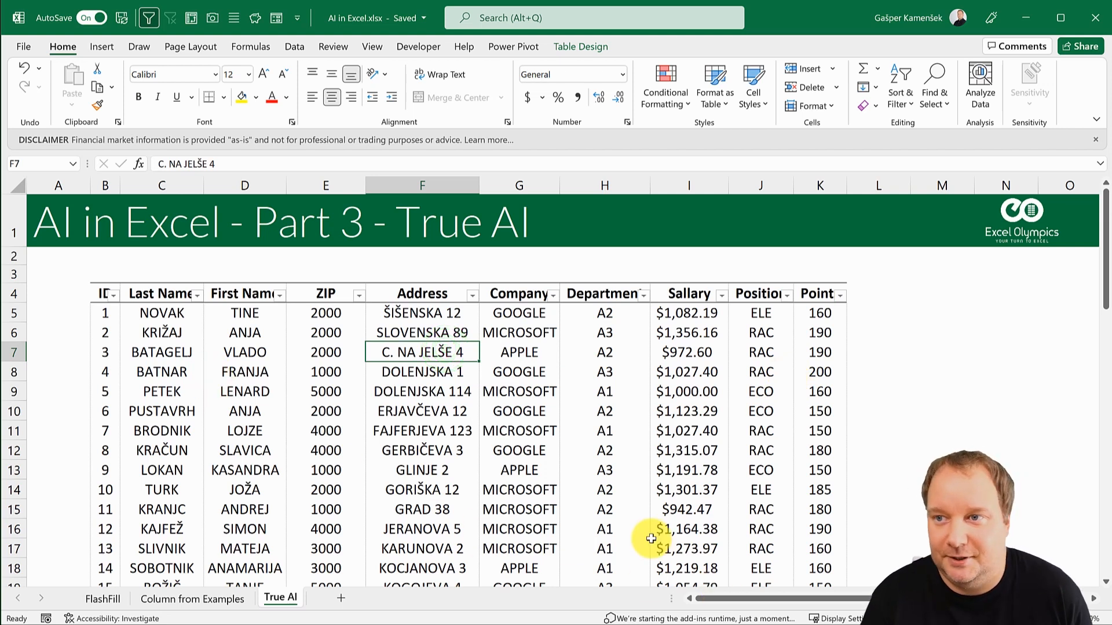
{"action": "left_click", "coordinate": [527, 353]}
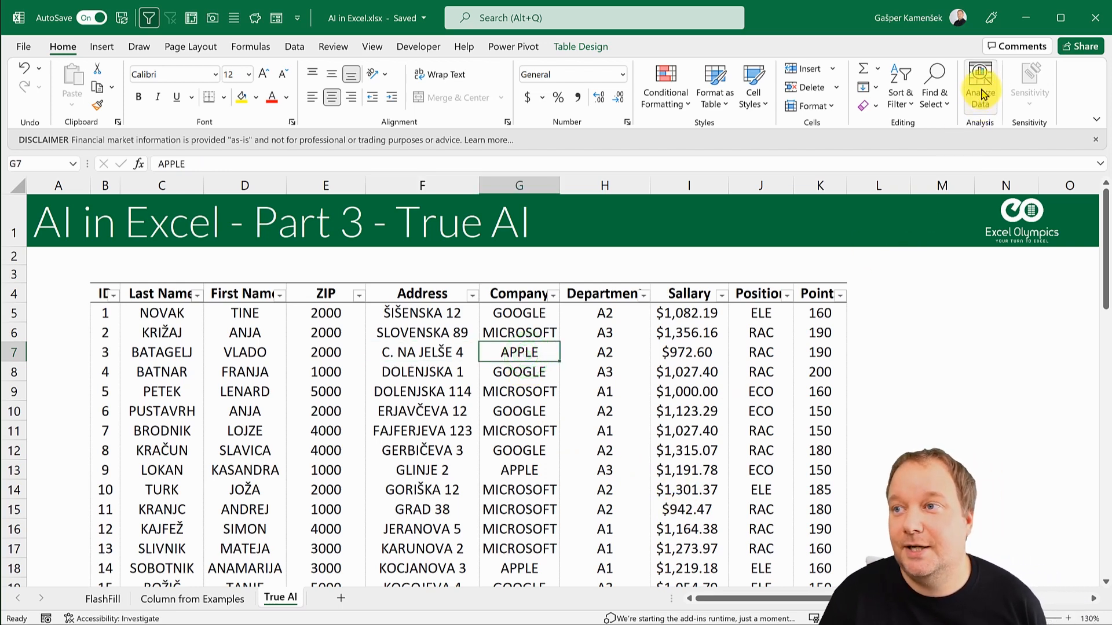
Run Analyze Data on the employee table from the Home ribbon
{"action": "left_click", "coordinate": [979, 81]}
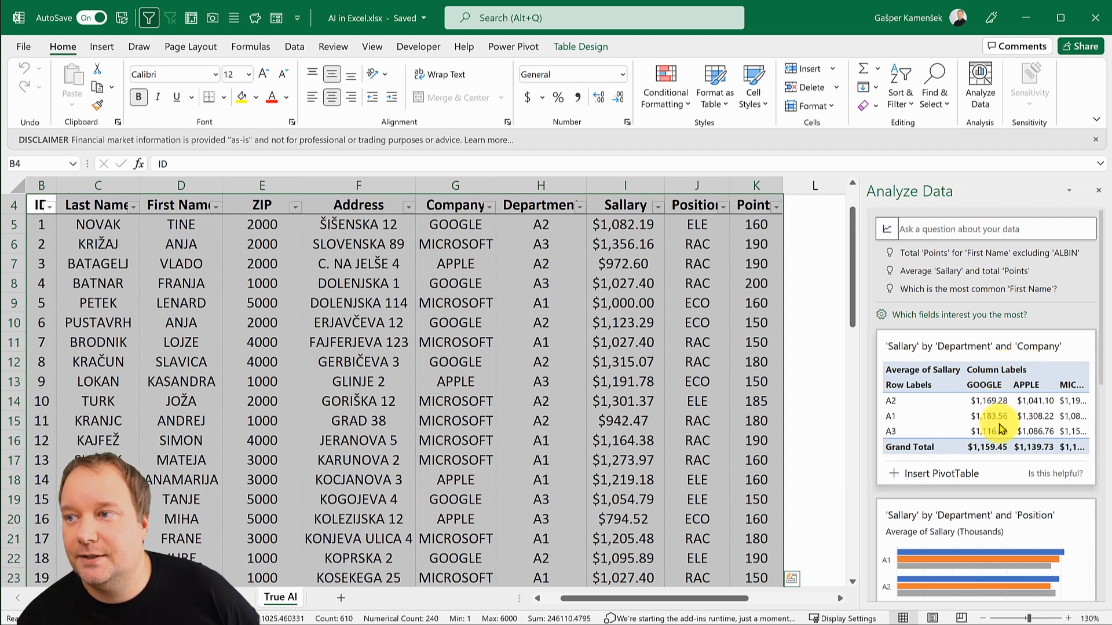
{"action": "mouse_move", "coordinate": [995, 424]}
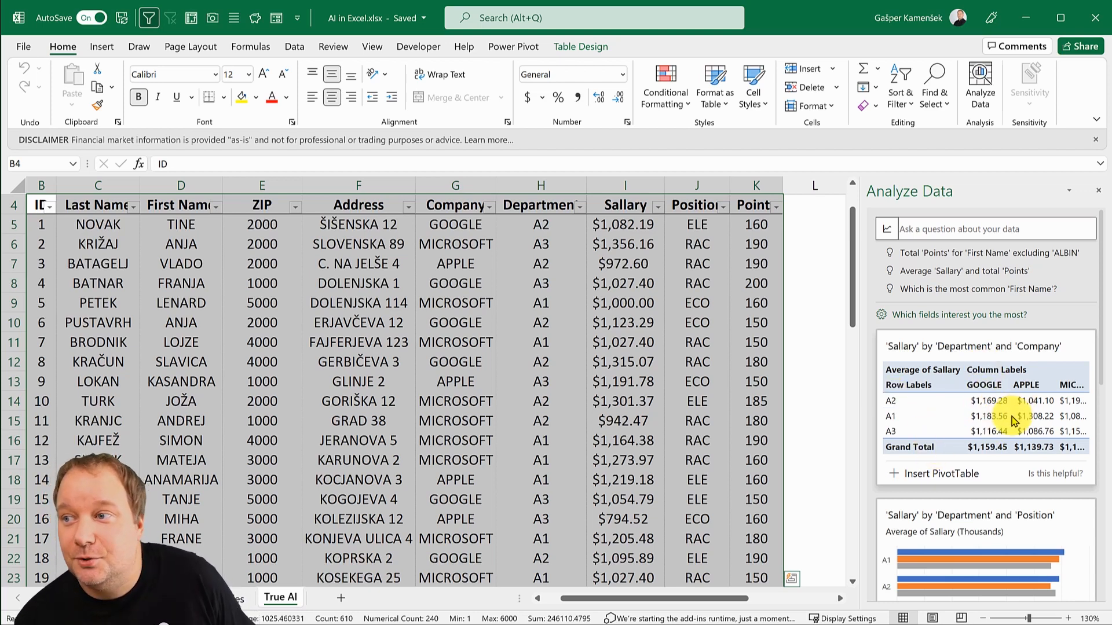
{"action": "mouse_move", "coordinate": [952, 480]}
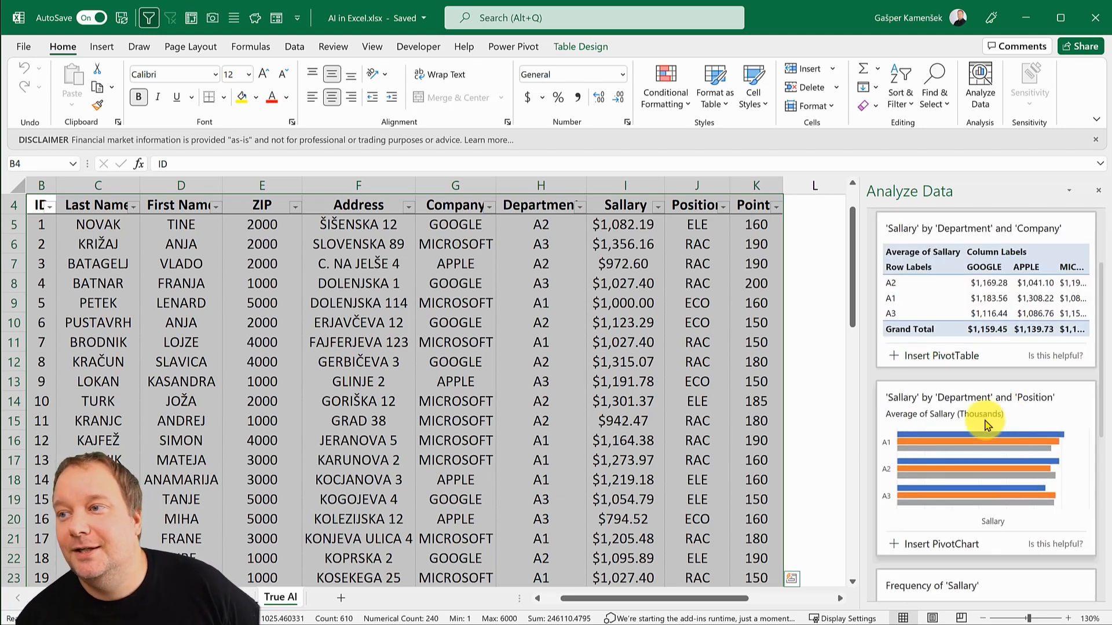
{"action": "mouse_move", "coordinate": [1050, 414]}
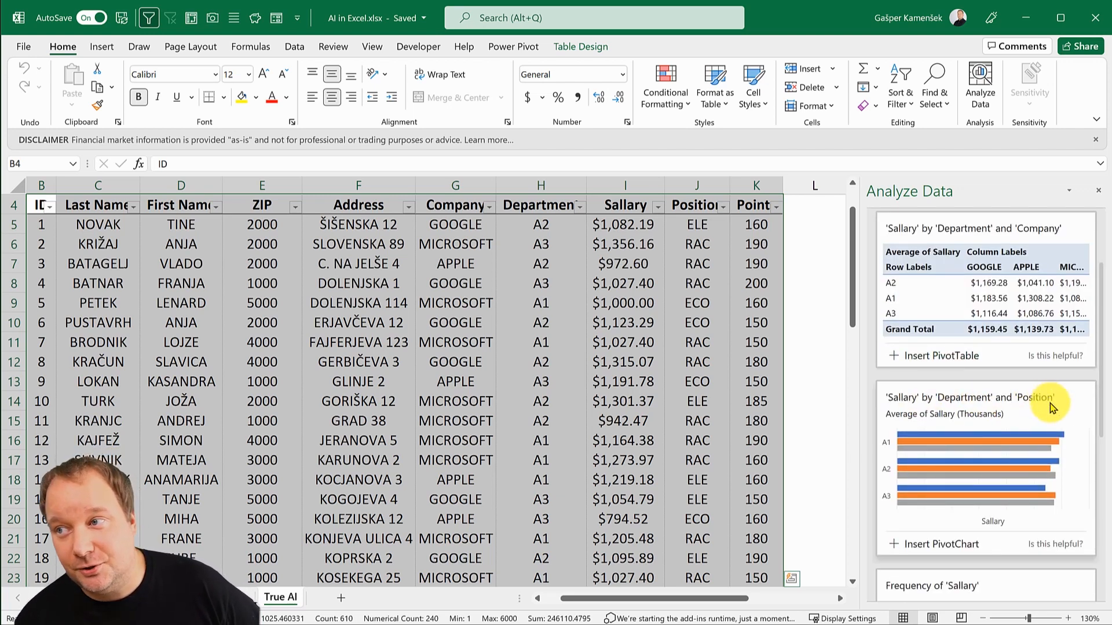
{"action": "mouse_move", "coordinate": [989, 472]}
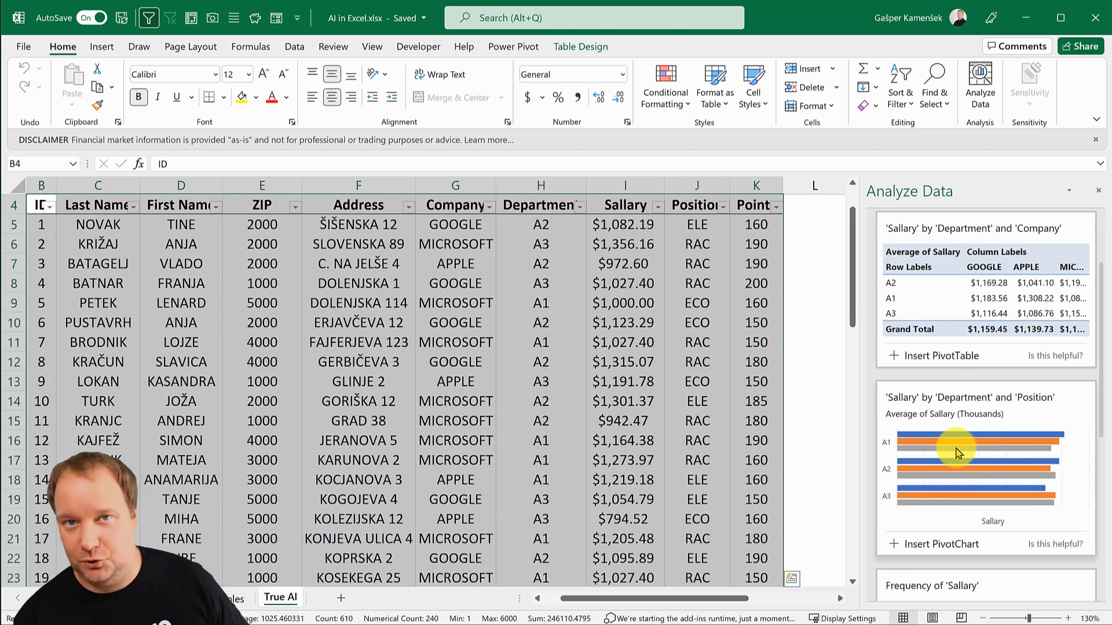
Scroll the pane to the Sallary frequency and Sallary–Points cluster charts, then glance at the Insert ribbon
{"action": "scroll", "scroll_direction": "down", "scroll_amount": 3}
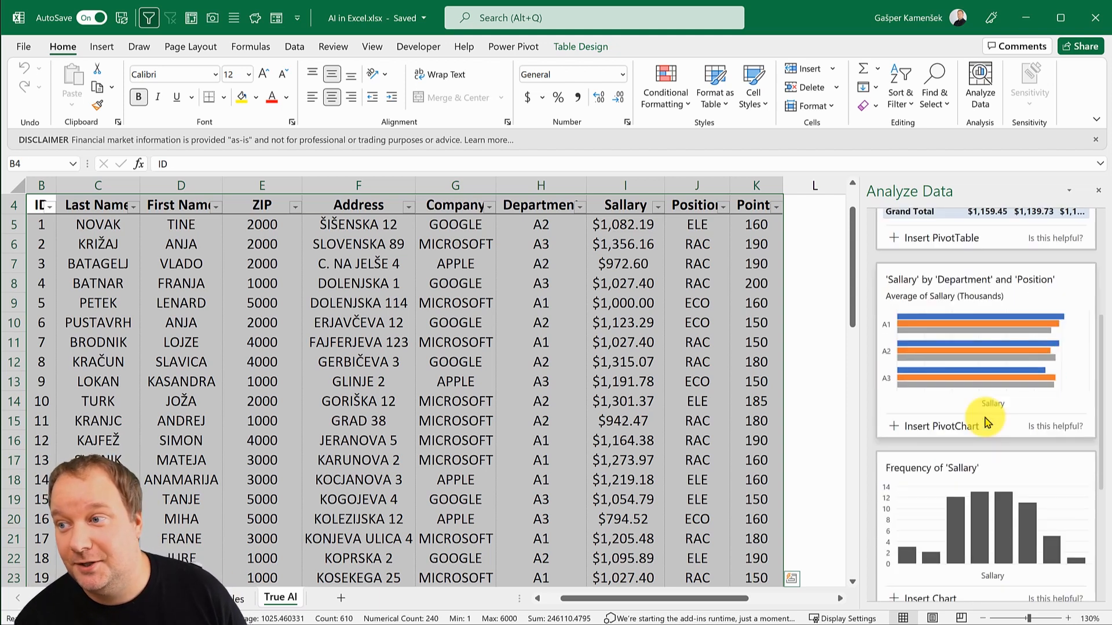
{"action": "scroll", "scroll_direction": "down", "scroll_amount": 3}
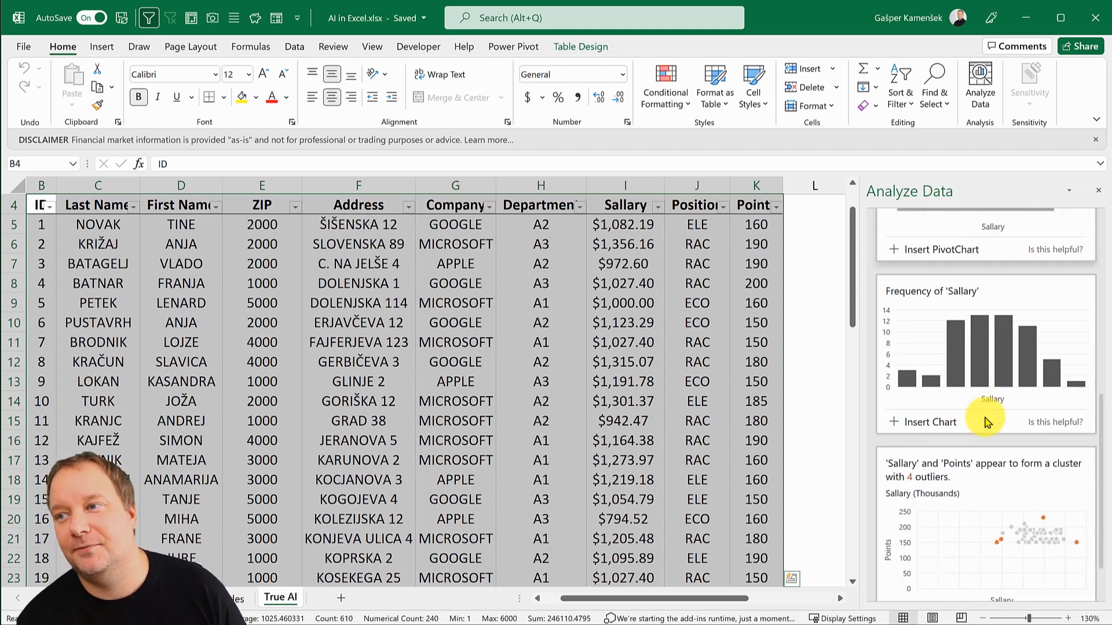
{"action": "scroll", "scroll_direction": "down", "scroll_amount": 3}
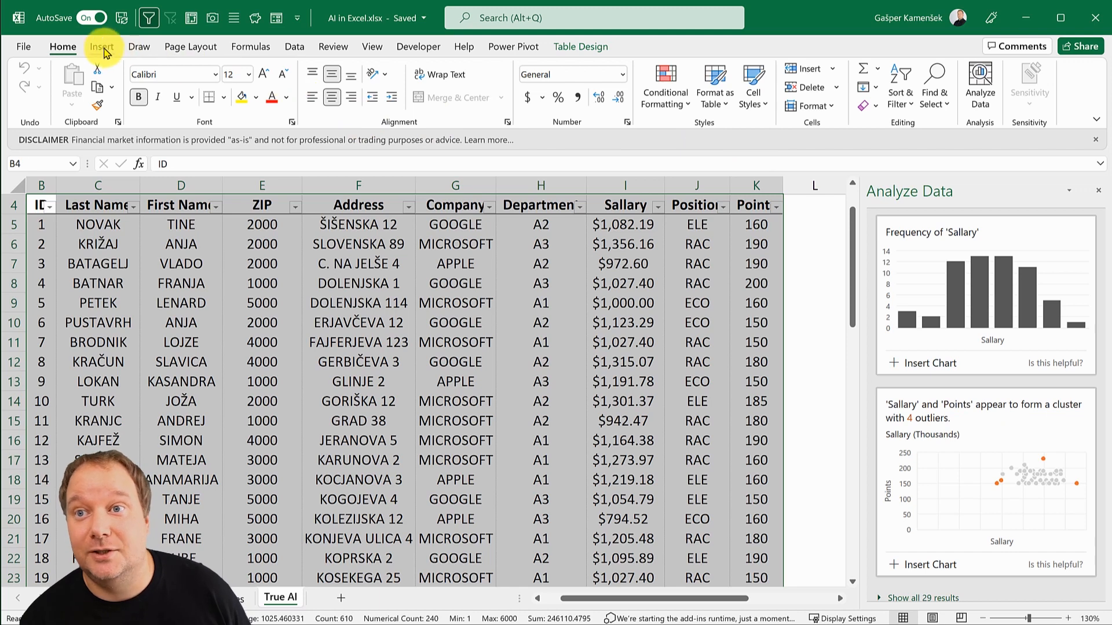
{"action": "left_click", "coordinate": [101, 47]}
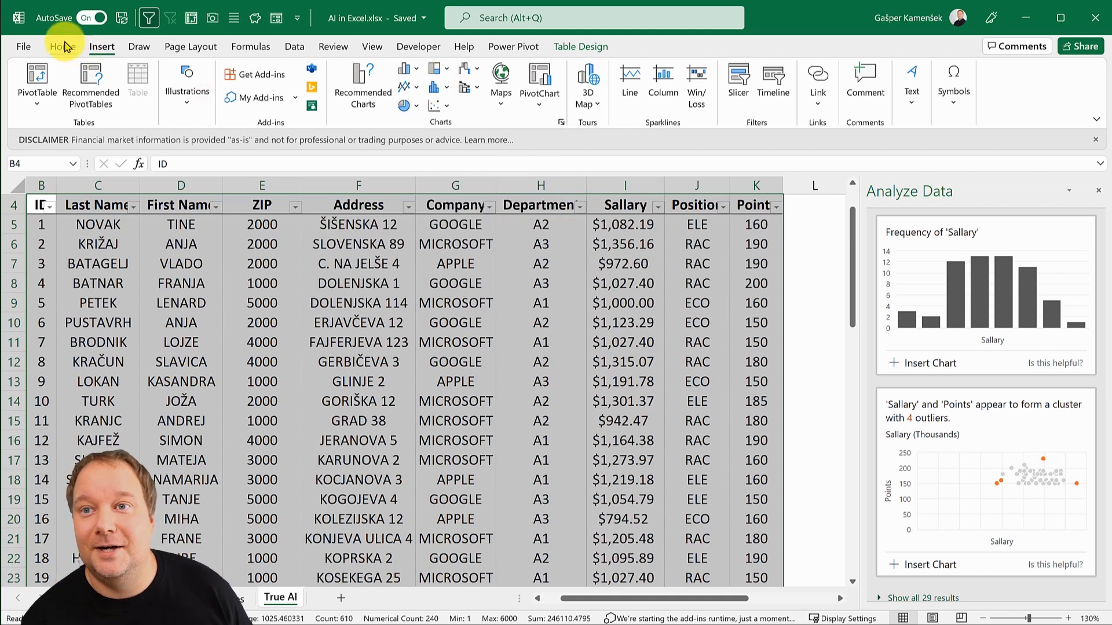
{"action": "left_click", "coordinate": [58, 46]}
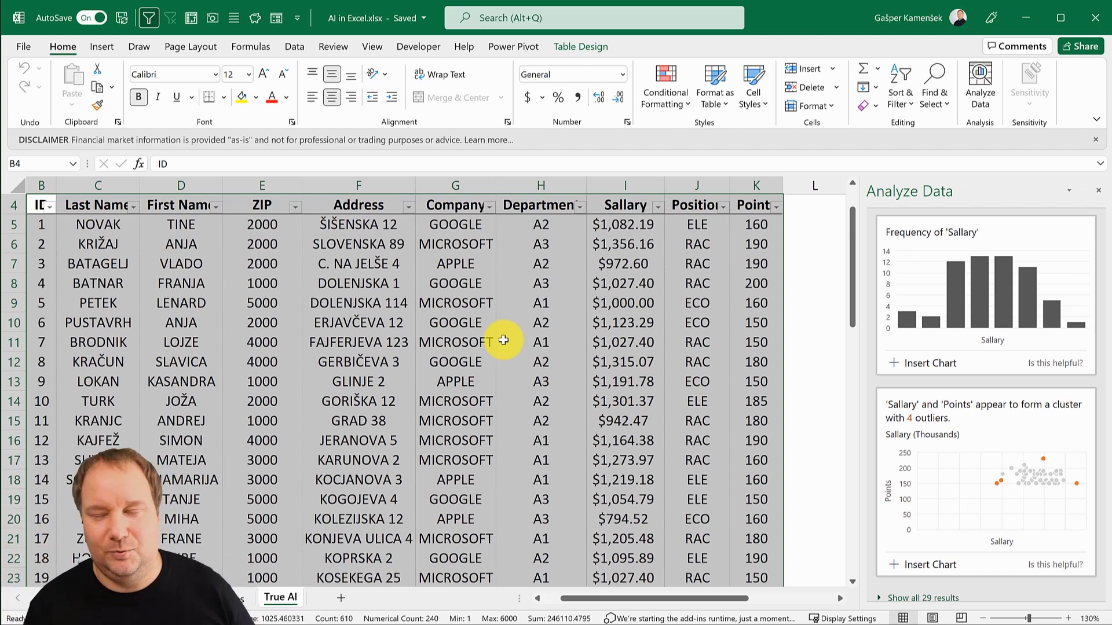
{"action": "mouse_move", "coordinate": [786, 389]}
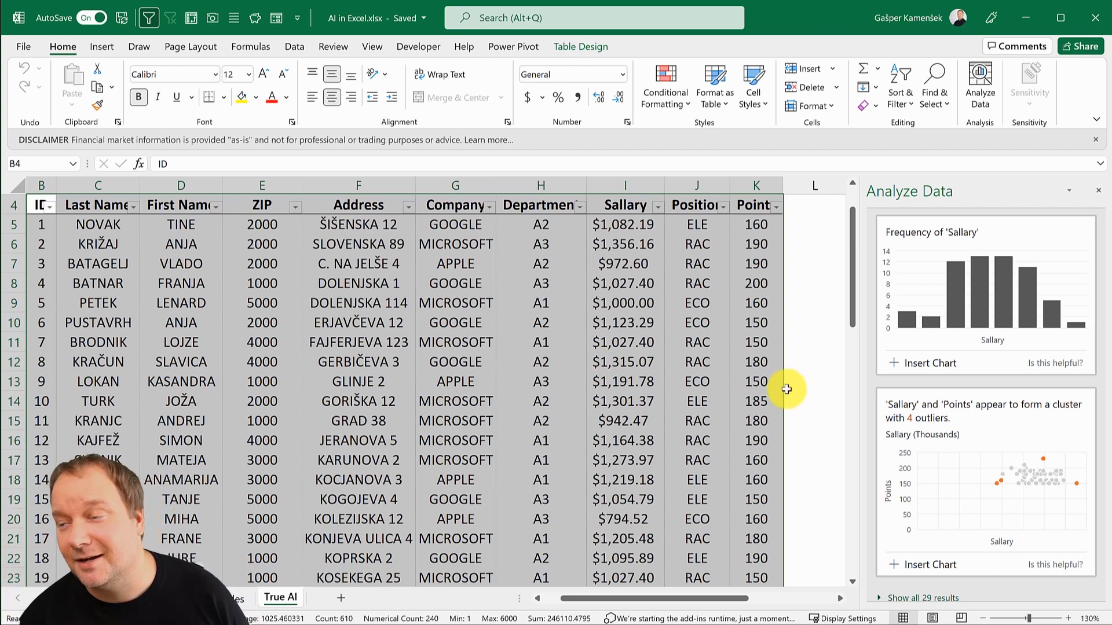
{"action": "mouse_move", "coordinate": [1036, 231]}
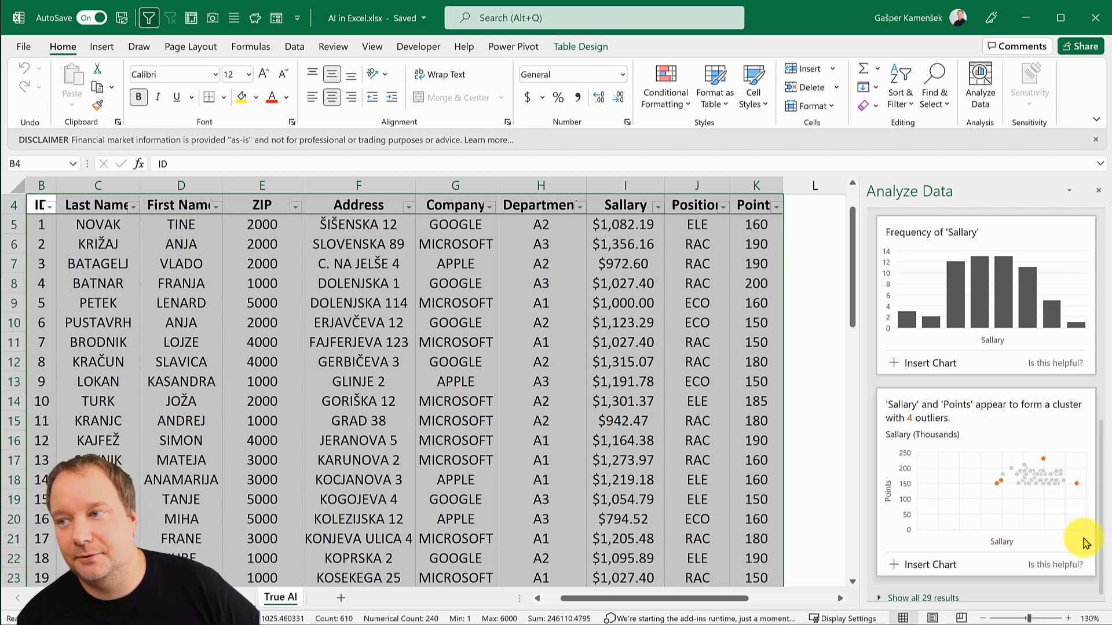
{"action": "mouse_move", "coordinate": [1059, 535]}
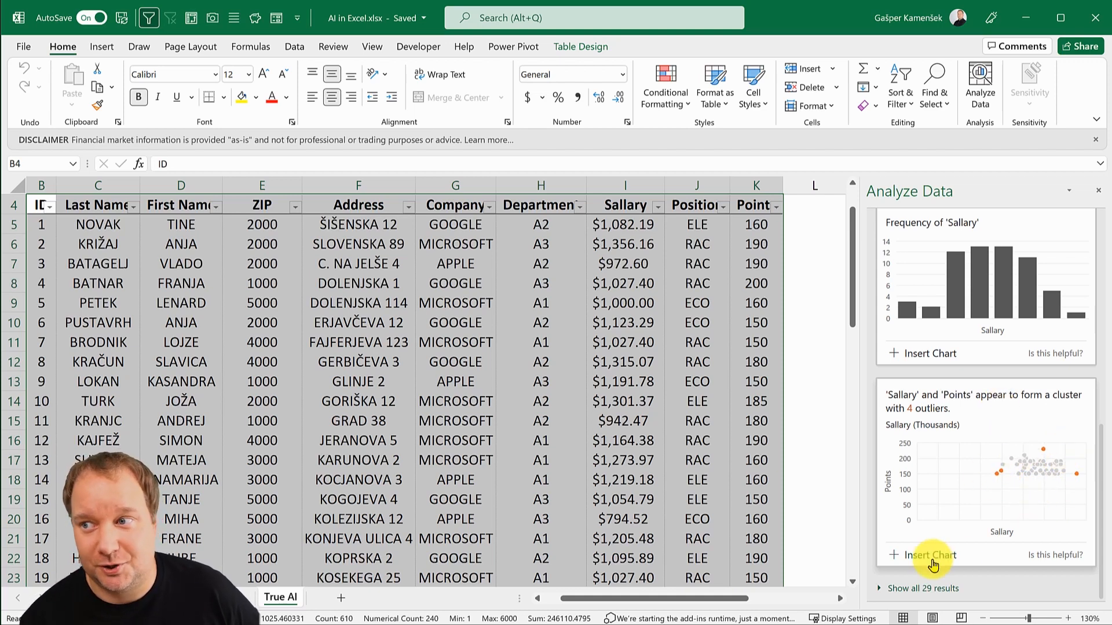
{"action": "mouse_move", "coordinate": [995, 446]}
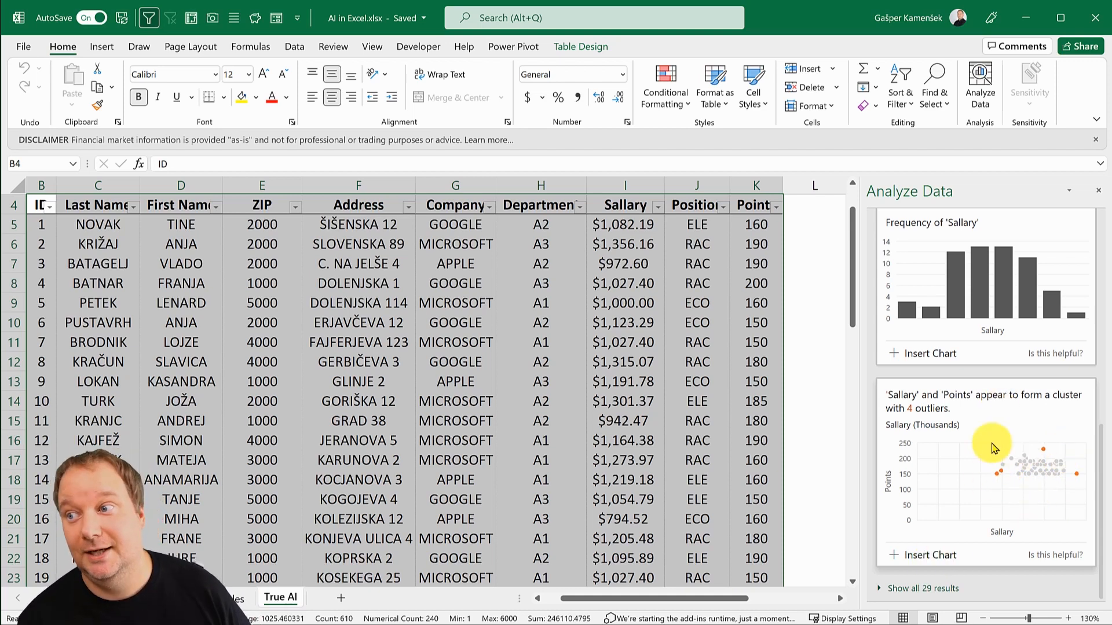
{"action": "mouse_move", "coordinate": [977, 430]}
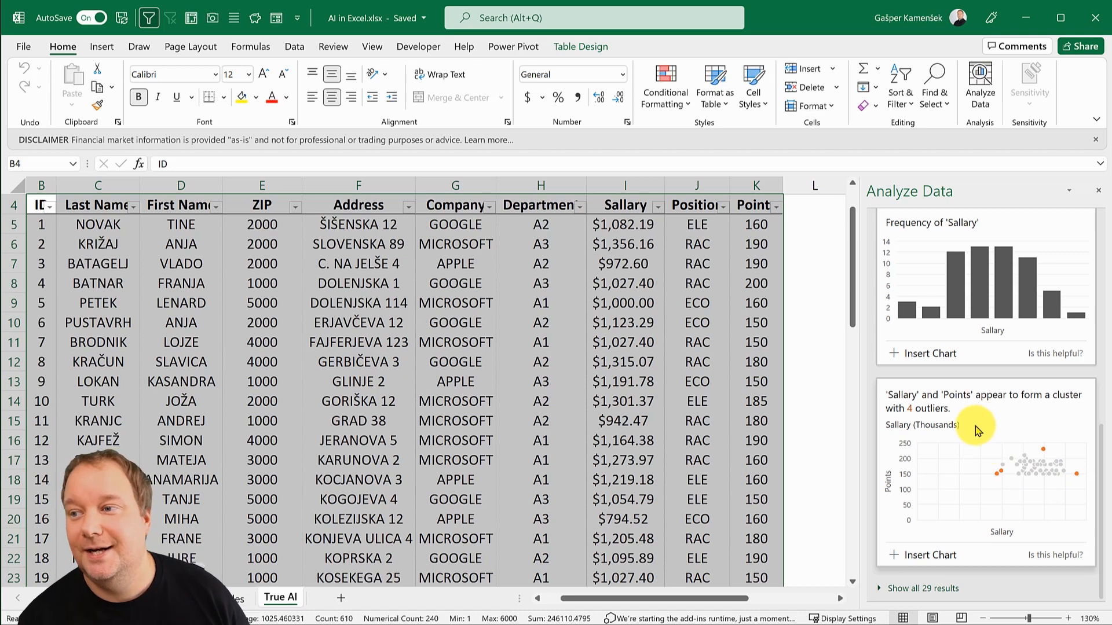
{"action": "mouse_move", "coordinate": [916, 596]}
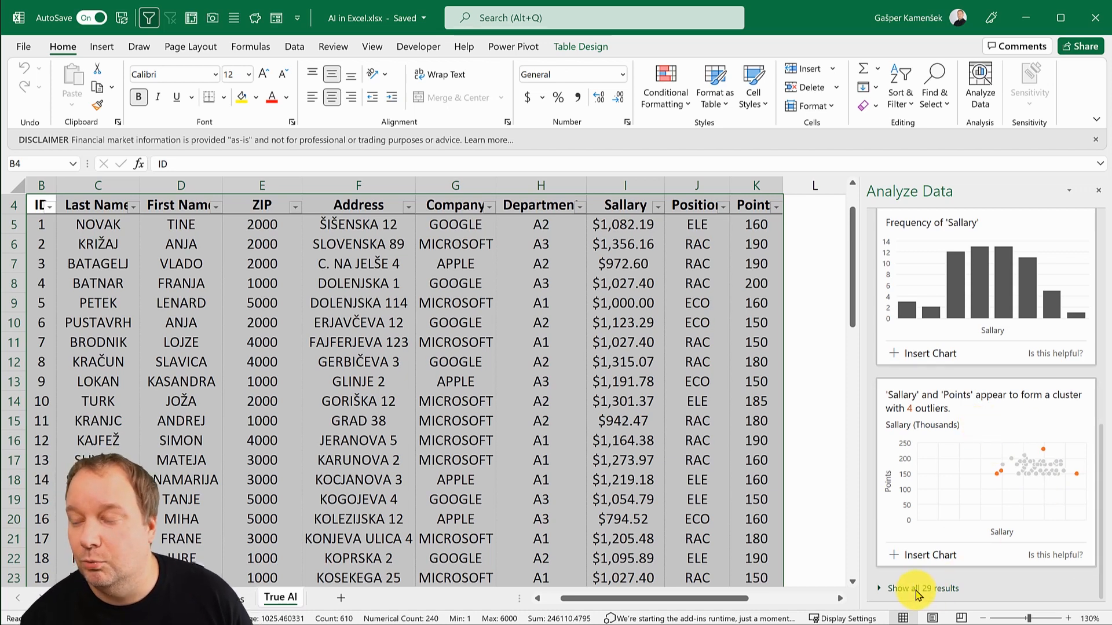
Expand to all 29 insights and scroll through cards like points by ZIP, company and department
{"action": "left_click", "coordinate": [916, 588]}
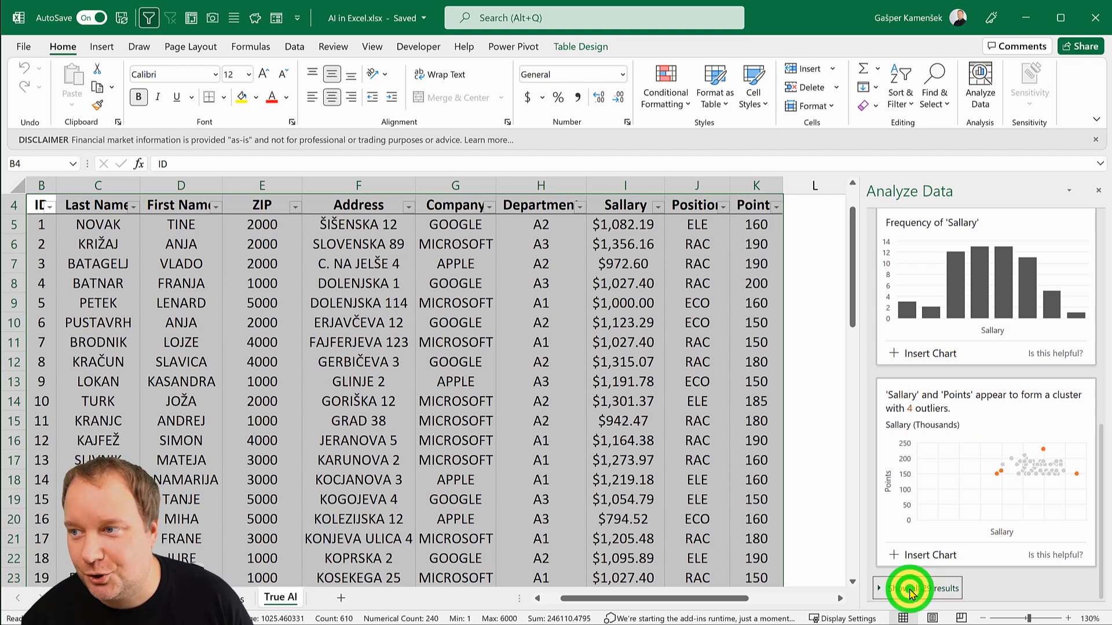
{"action": "scroll", "scroll_direction": "down", "scroll_amount": 3}
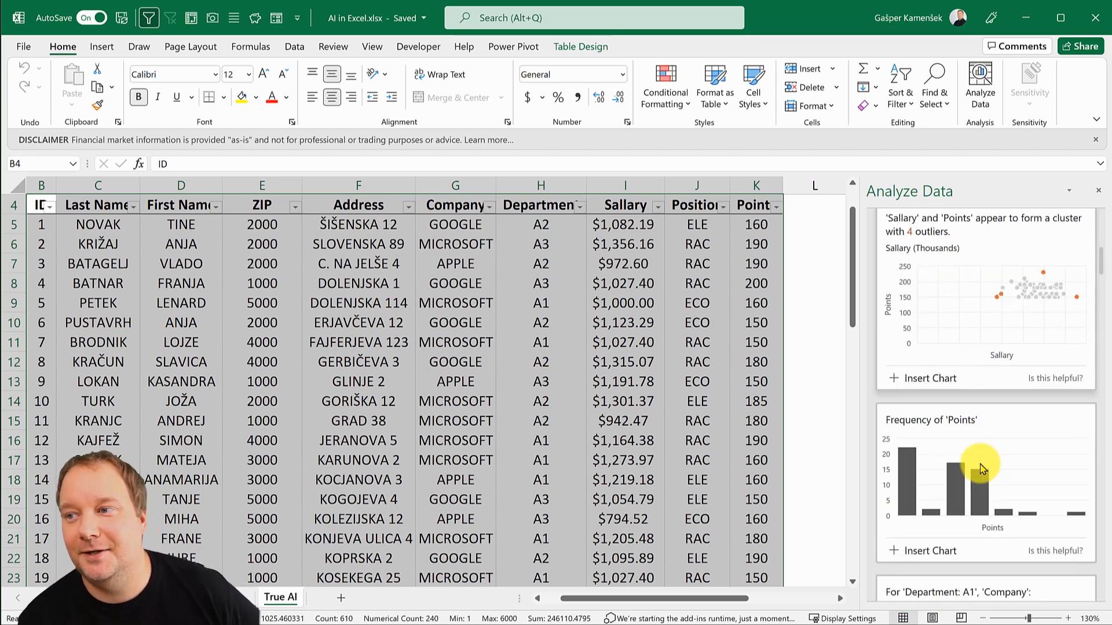
{"action": "scroll", "scroll_direction": "down", "scroll_amount": 3}
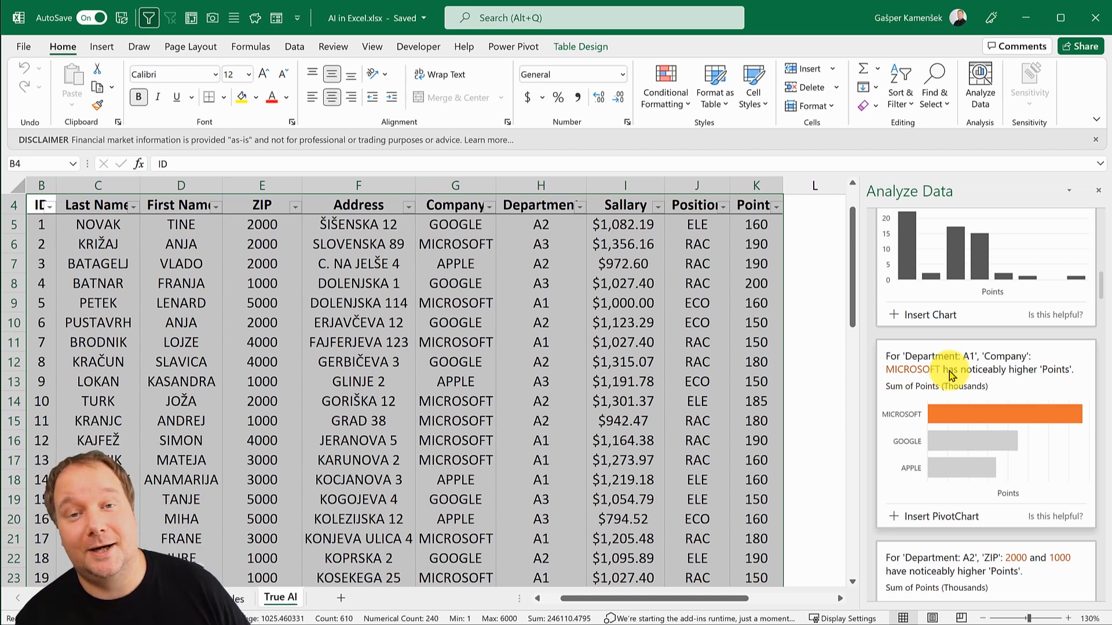
{"action": "mouse_move", "coordinate": [1035, 396]}
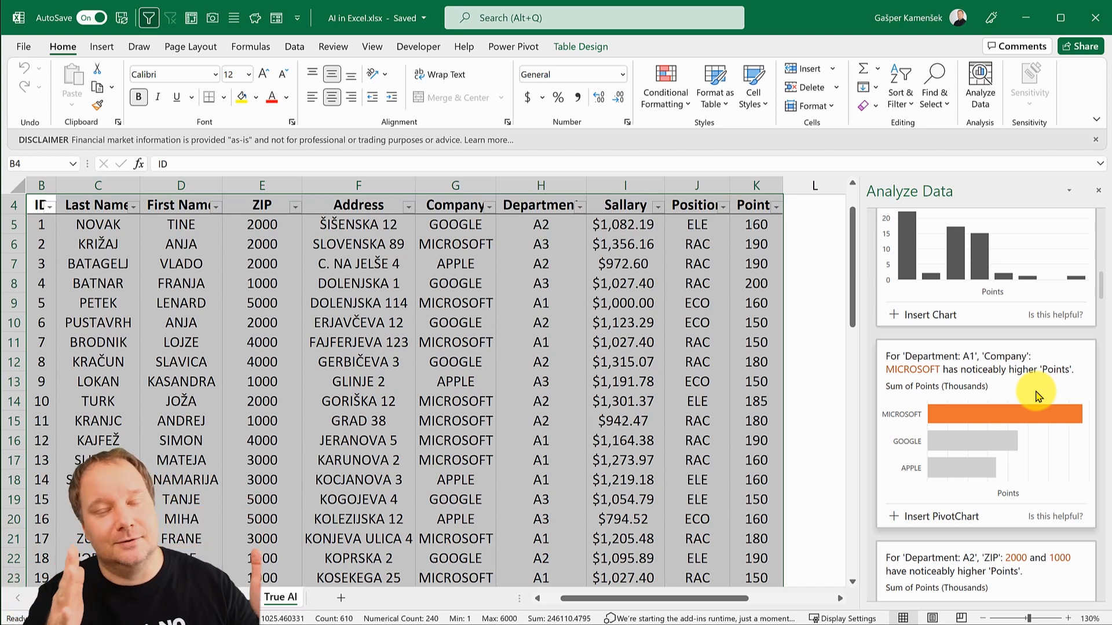
{"action": "mouse_move", "coordinate": [922, 272]}
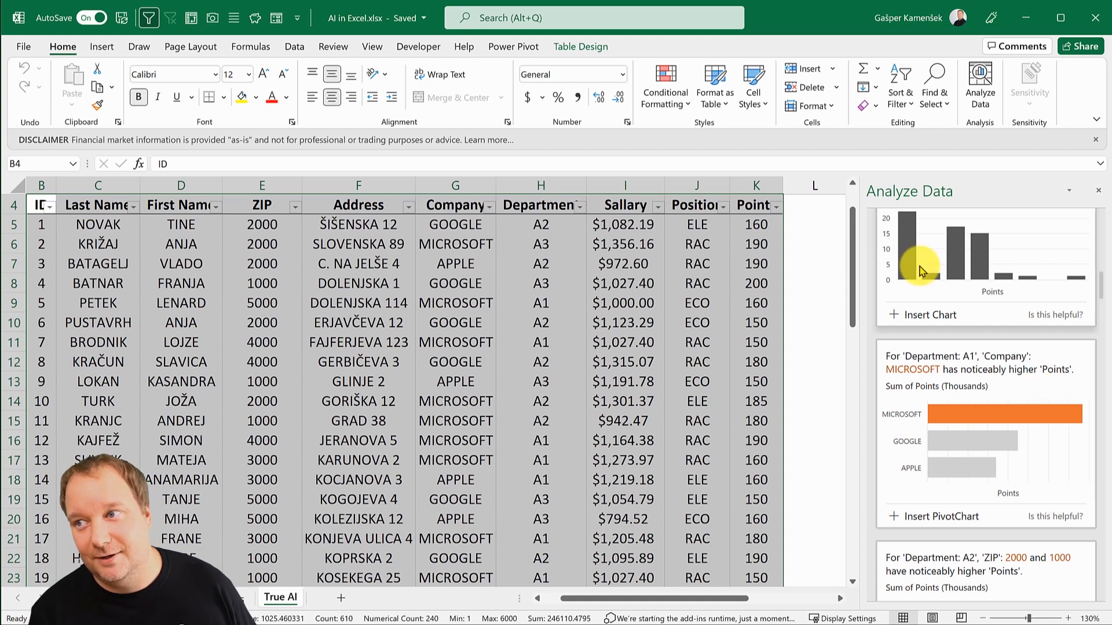
{"action": "scroll", "scroll_direction": "down", "scroll_amount": 3}
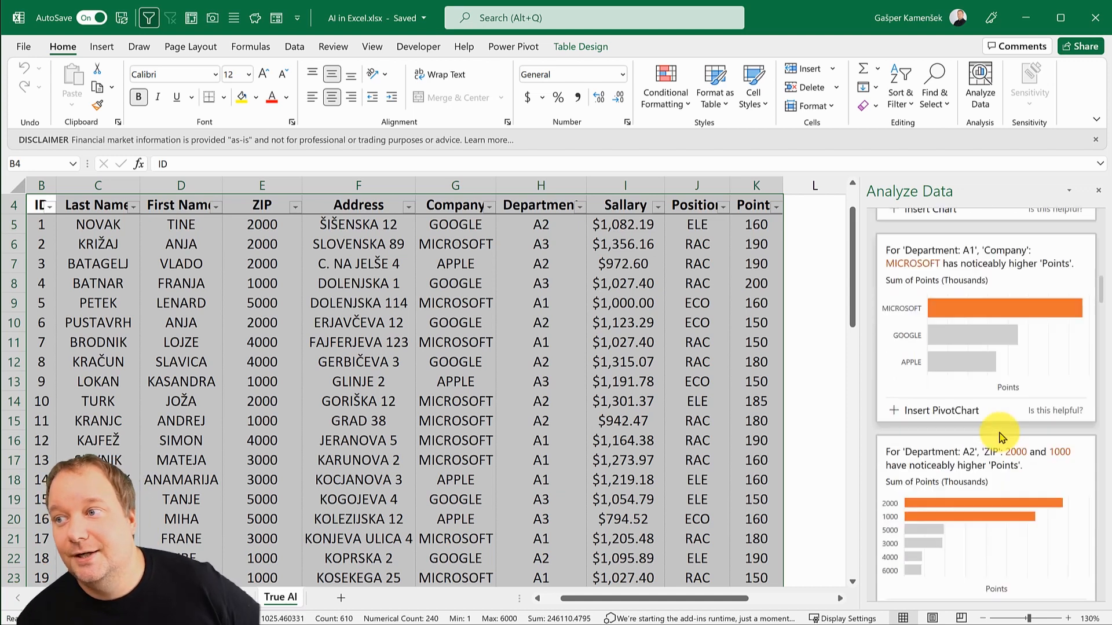
{"action": "scroll", "scroll_direction": "down", "scroll_amount": 3}
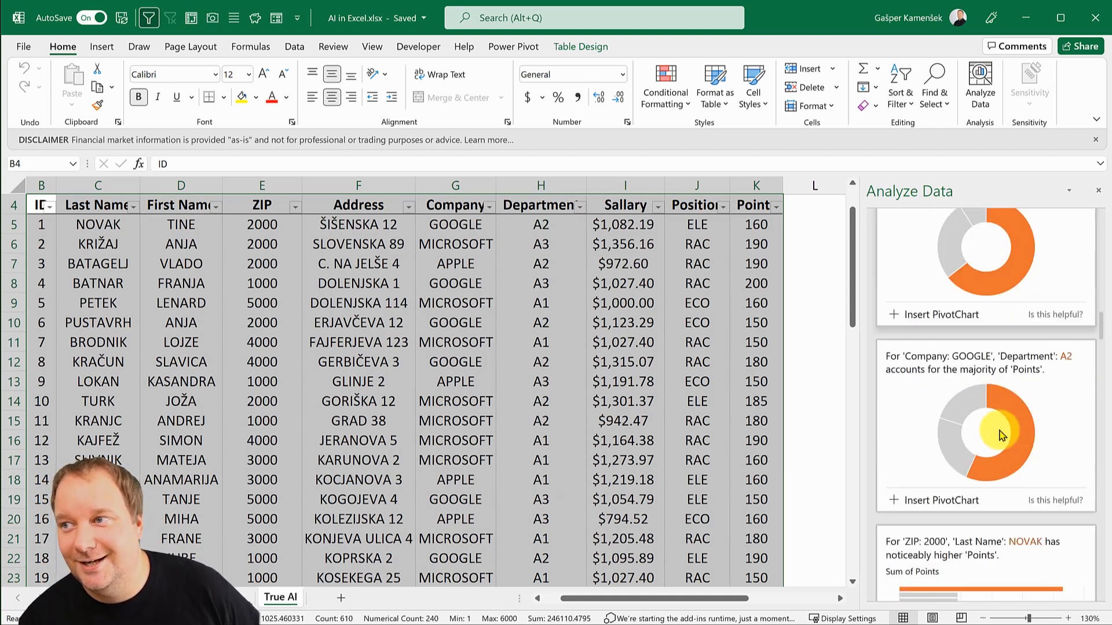
{"action": "scroll", "scroll_direction": "down", "scroll_amount": 3}
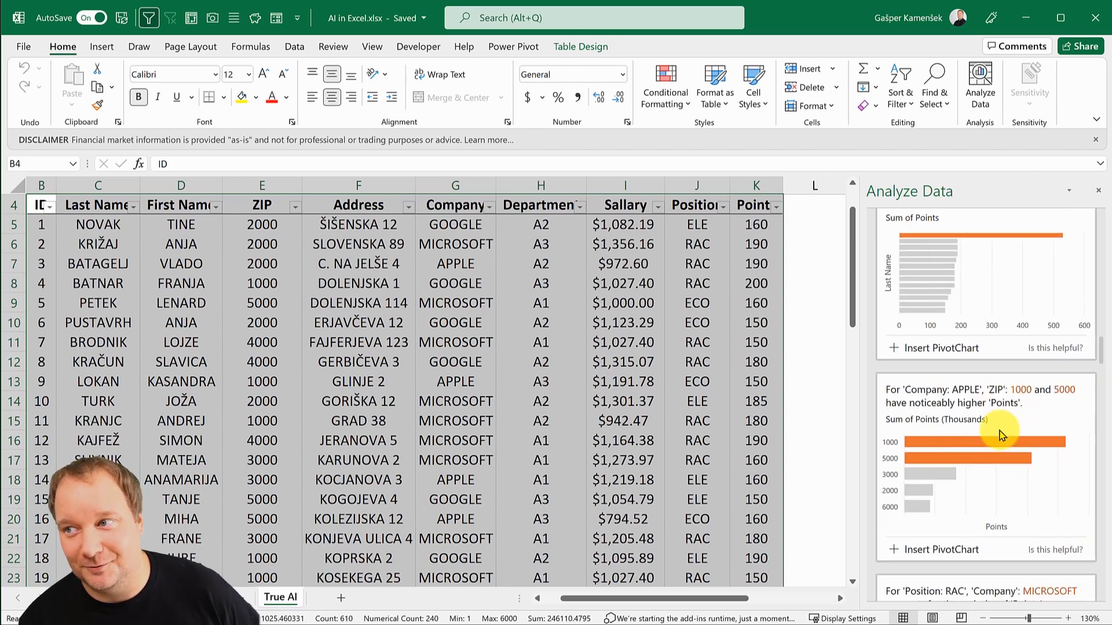
{"action": "scroll", "scroll_direction": "down", "scroll_amount": 3}
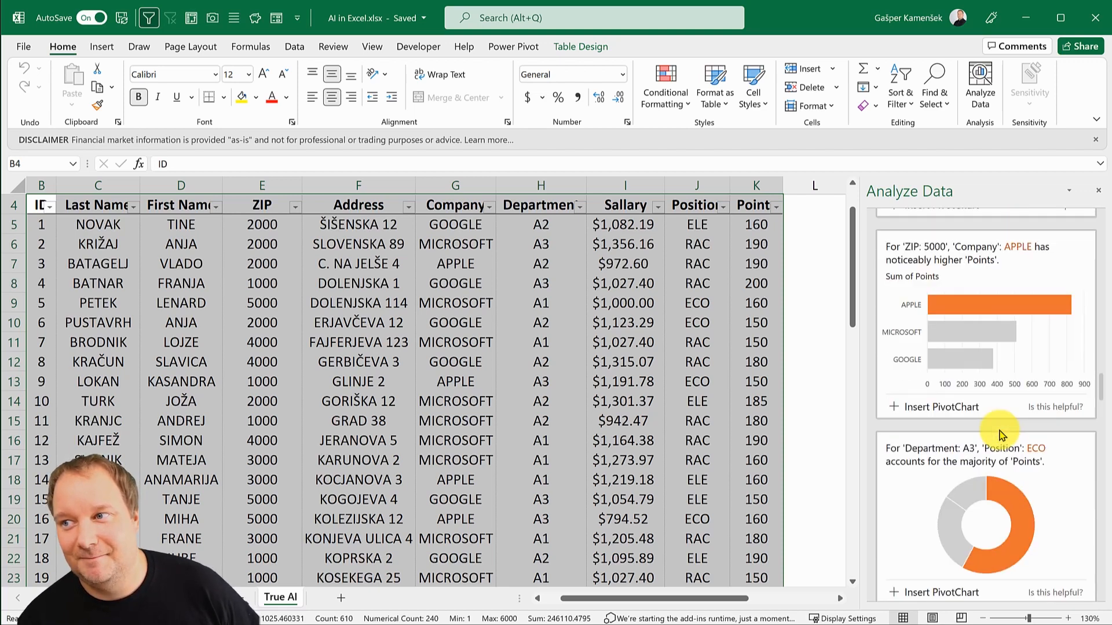
{"action": "scroll", "scroll_direction": "down", "scroll_amount": 3}
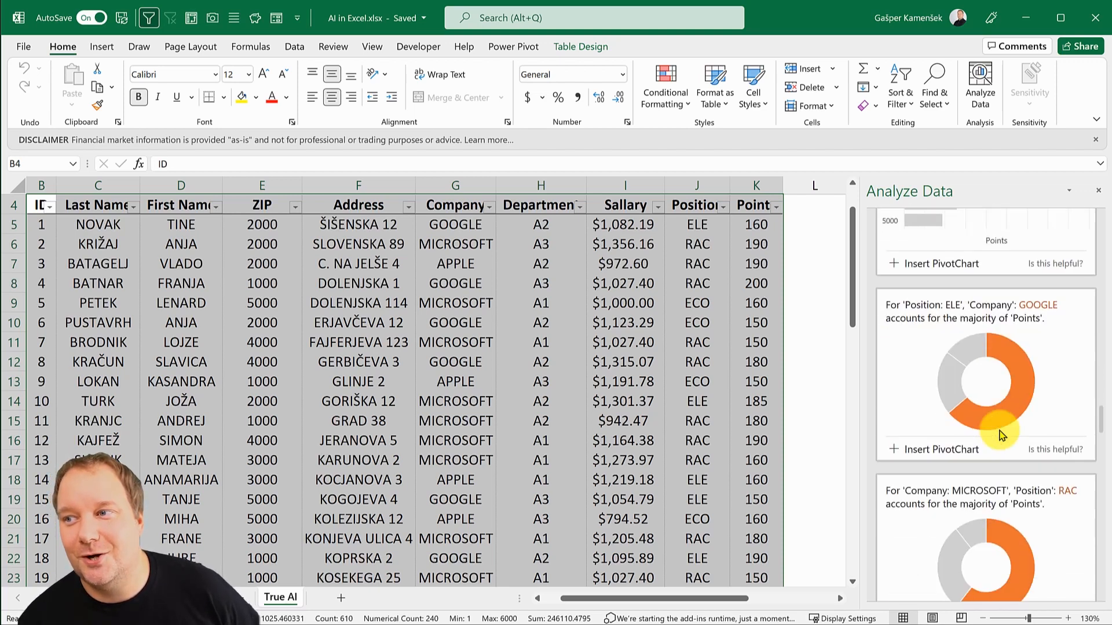
{"action": "scroll", "scroll_direction": "down", "scroll_amount": 3}
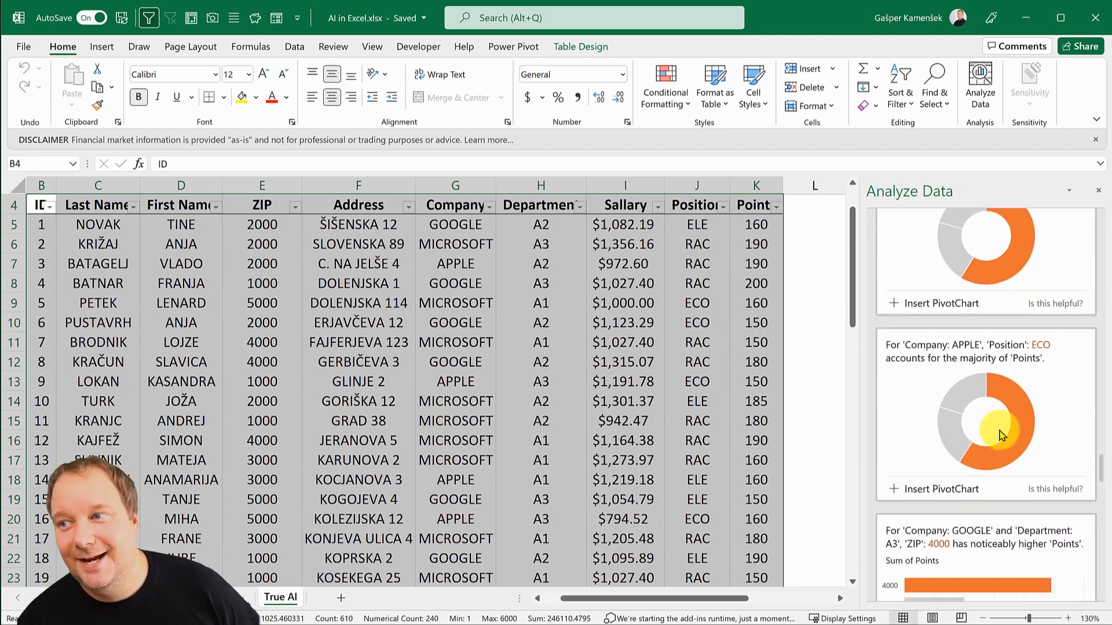
{"action": "scroll", "scroll_direction": "down", "scroll_amount": 3}
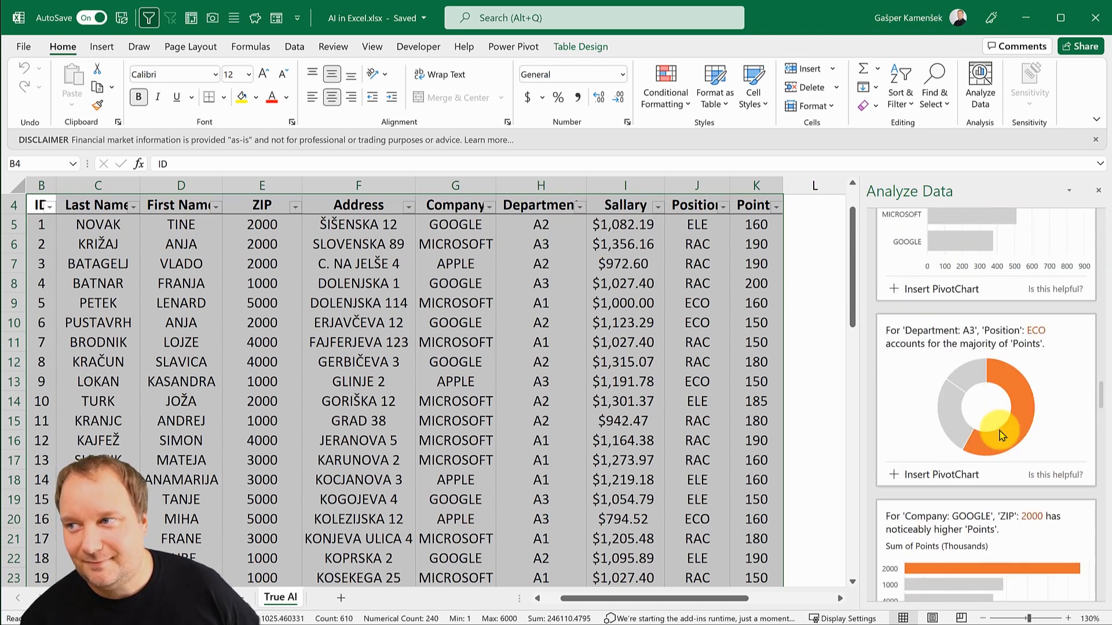
{"action": "scroll", "scroll_direction": "down", "scroll_amount": 3}
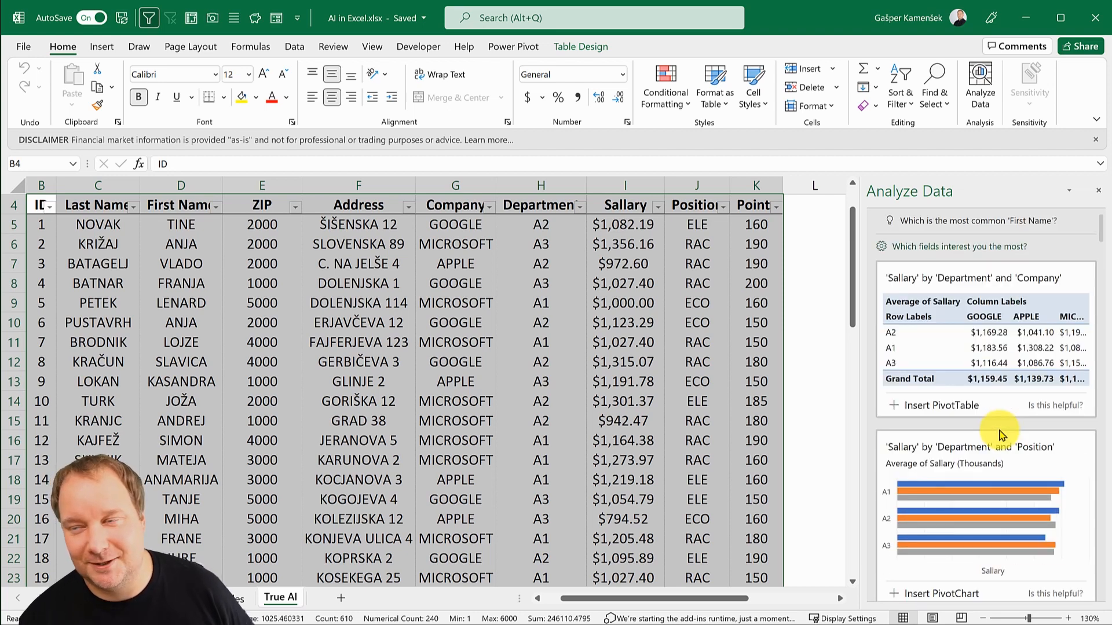
{"action": "scroll", "scroll_direction": "down", "scroll_amount": 3}
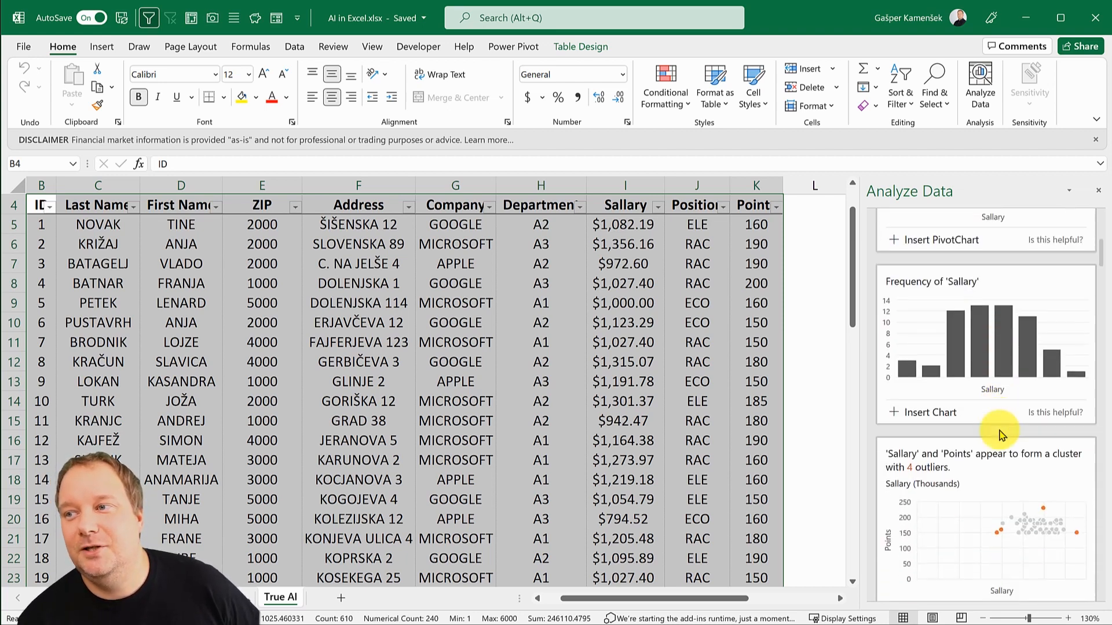
{"action": "scroll", "scroll_direction": "down", "scroll_amount": 3}
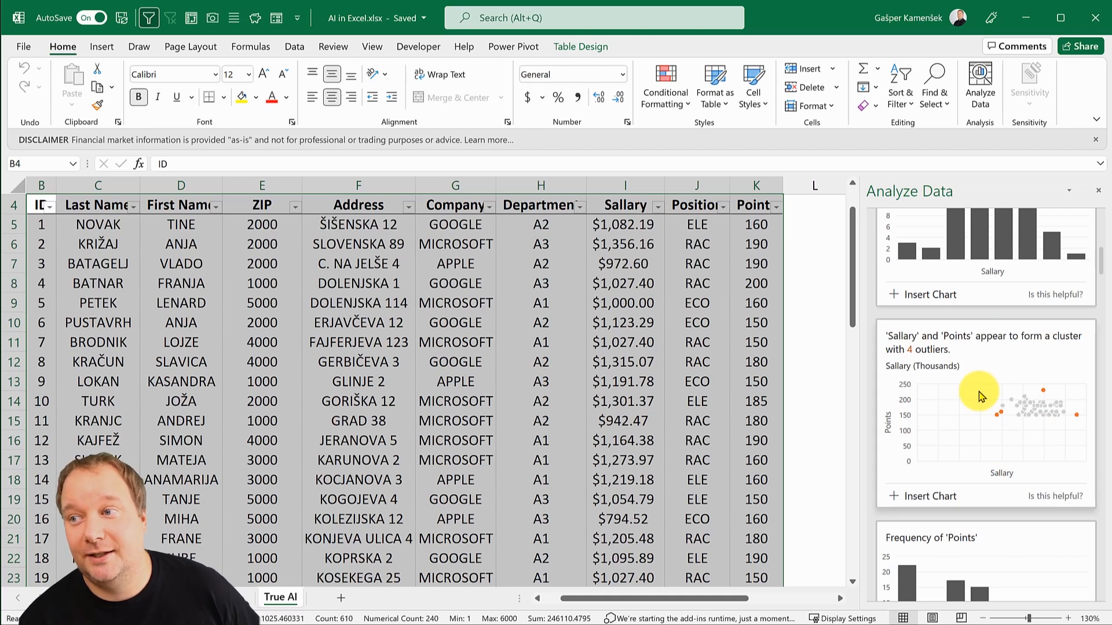
{"action": "mouse_move", "coordinate": [1054, 496]}
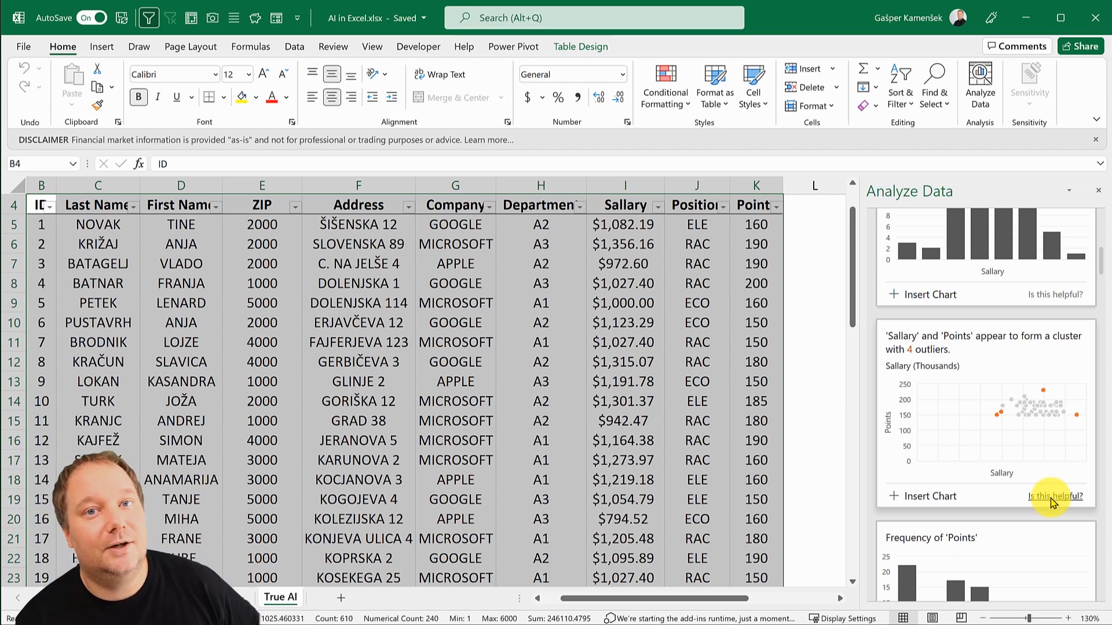
{"action": "scroll", "scroll_direction": "down", "scroll_amount": 3}
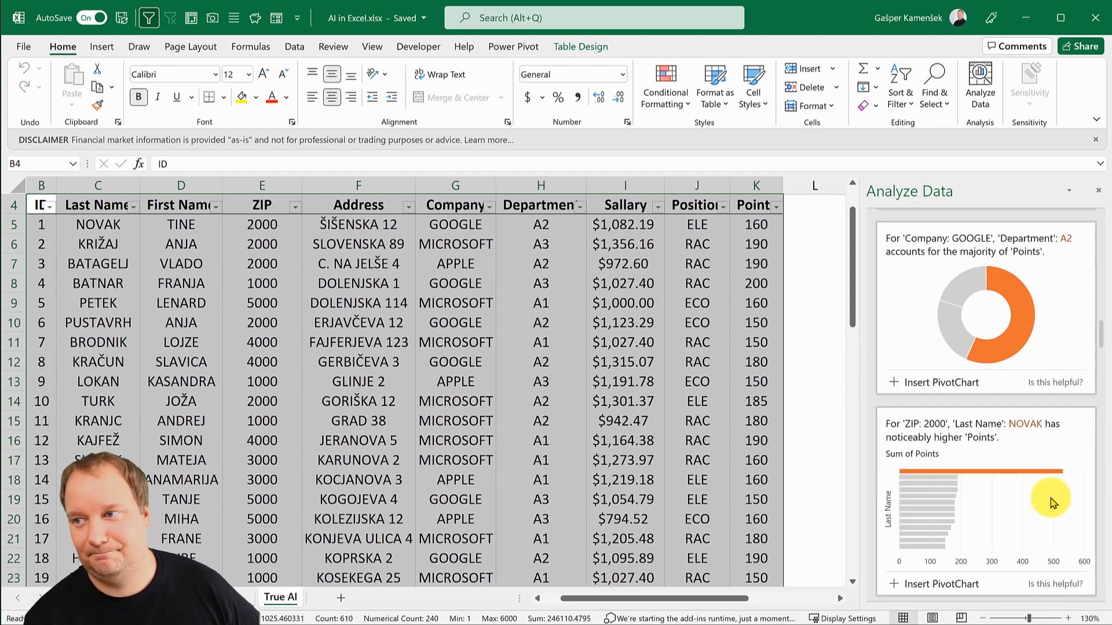
{"action": "scroll", "scroll_direction": "down", "scroll_amount": 3}
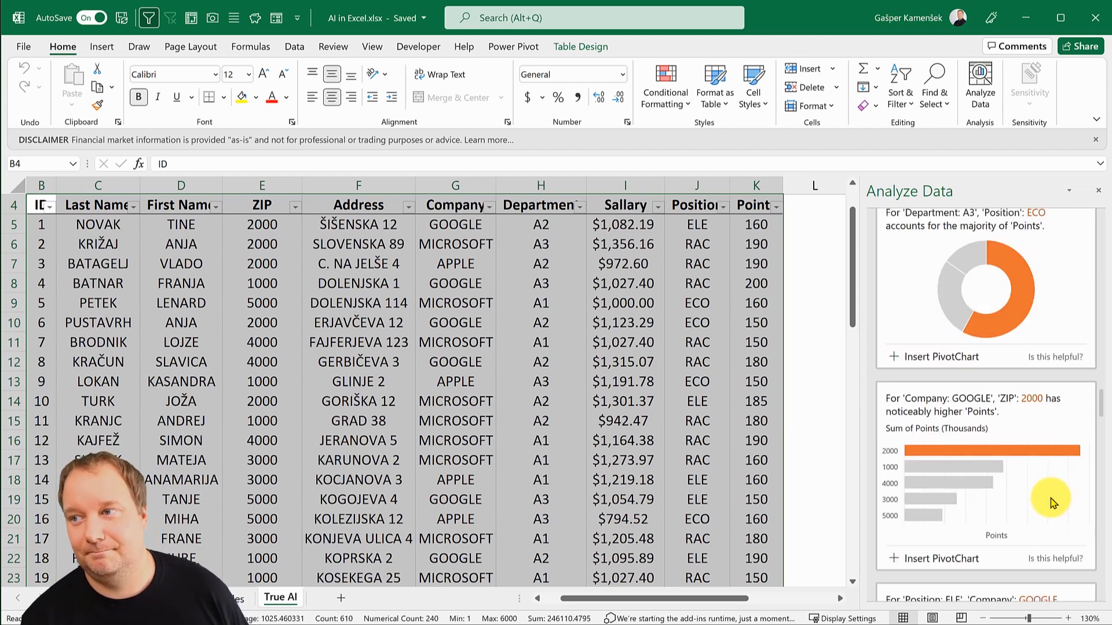
{"action": "scroll", "scroll_direction": "down", "scroll_amount": 3}
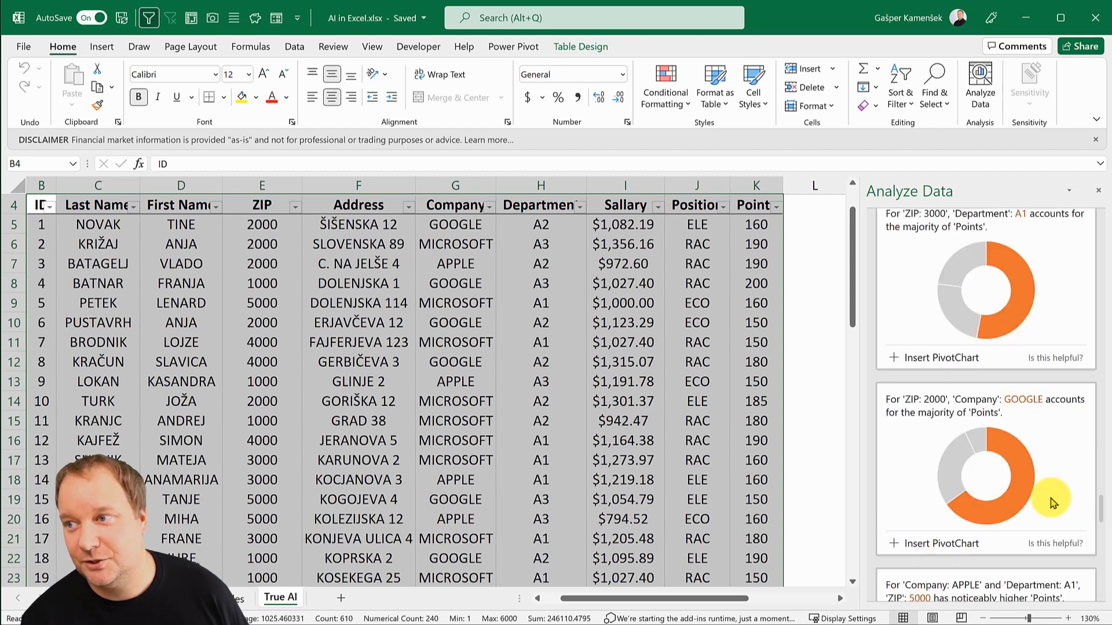
{"action": "scroll", "scroll_direction": "down", "scroll_amount": 3}
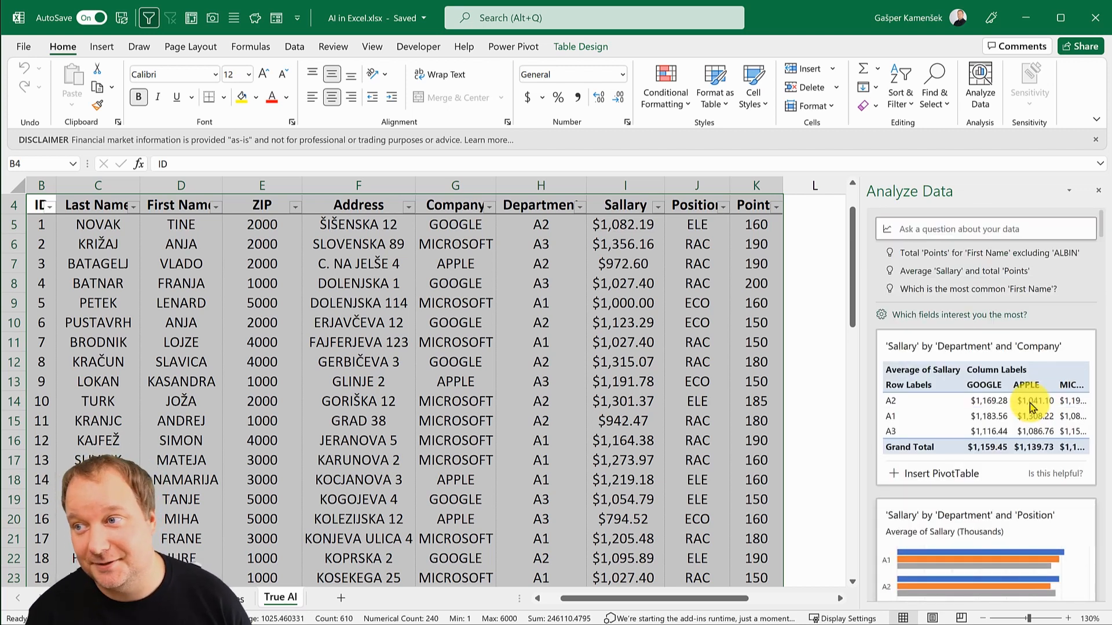
{"action": "scroll", "scroll_direction": "down", "scroll_amount": 3}
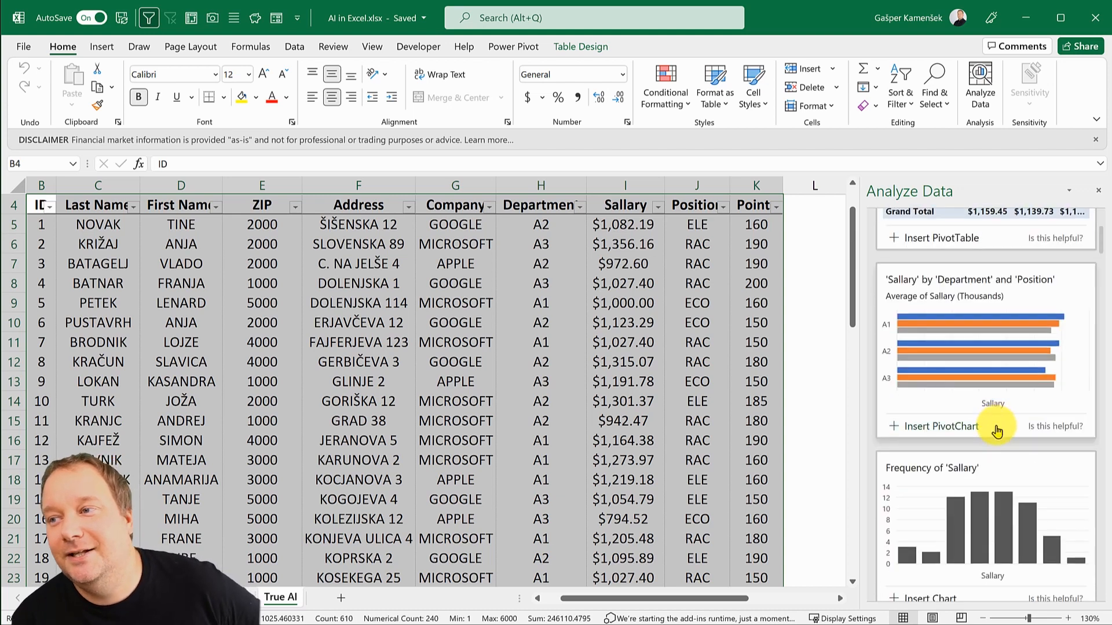
{"action": "scroll", "scroll_direction": "down", "scroll_amount": 3}
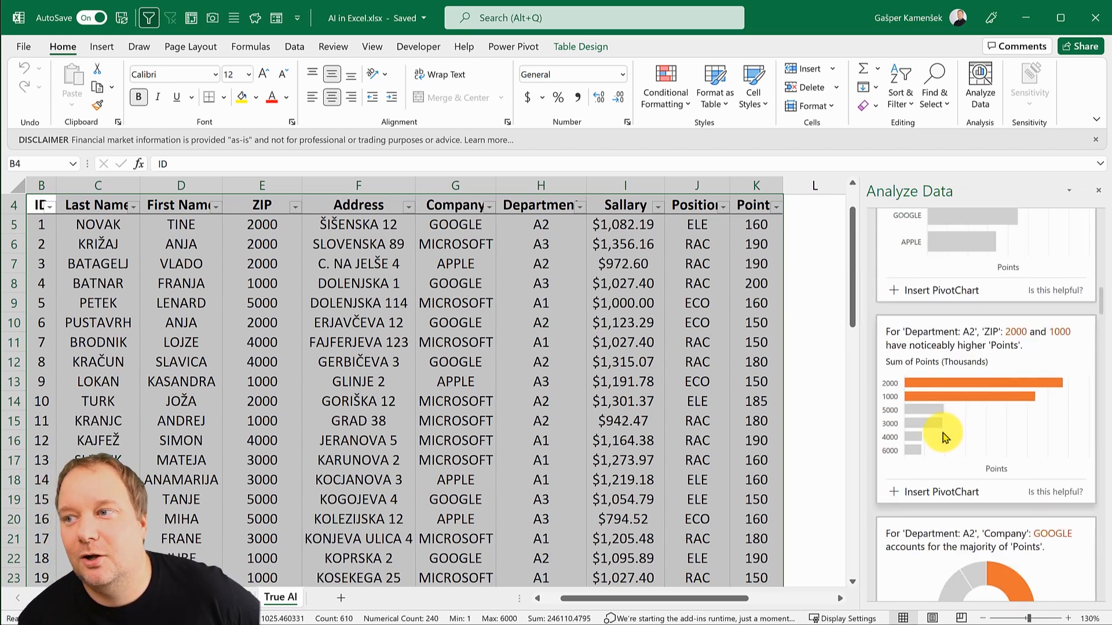
{"action": "scroll", "scroll_direction": "down", "scroll_amount": 3}
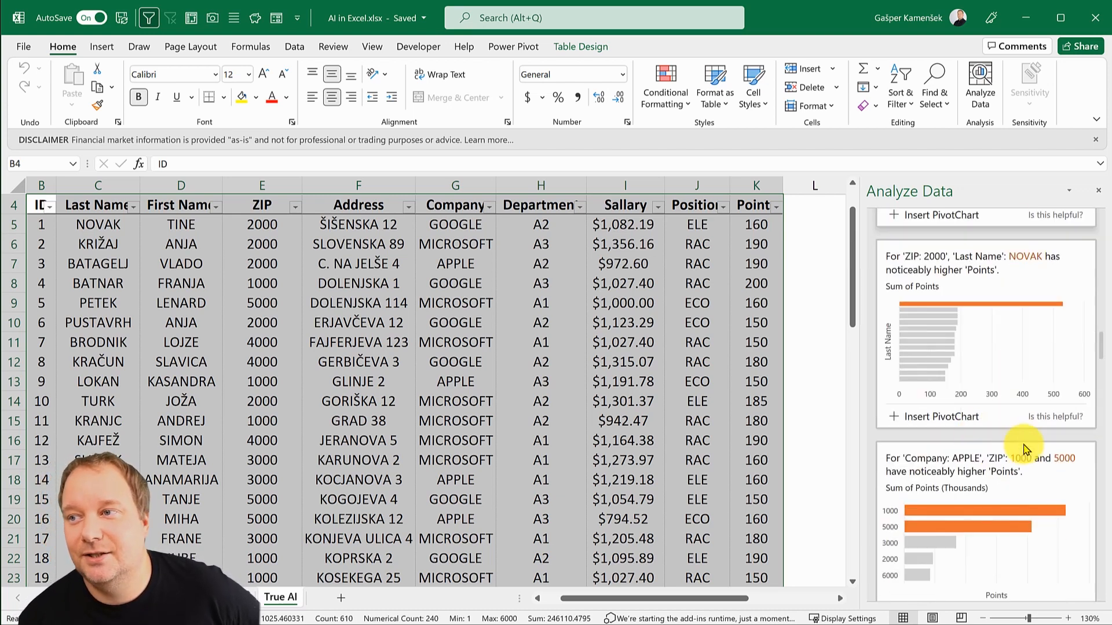
{"action": "mouse_move", "coordinate": [924, 420]}
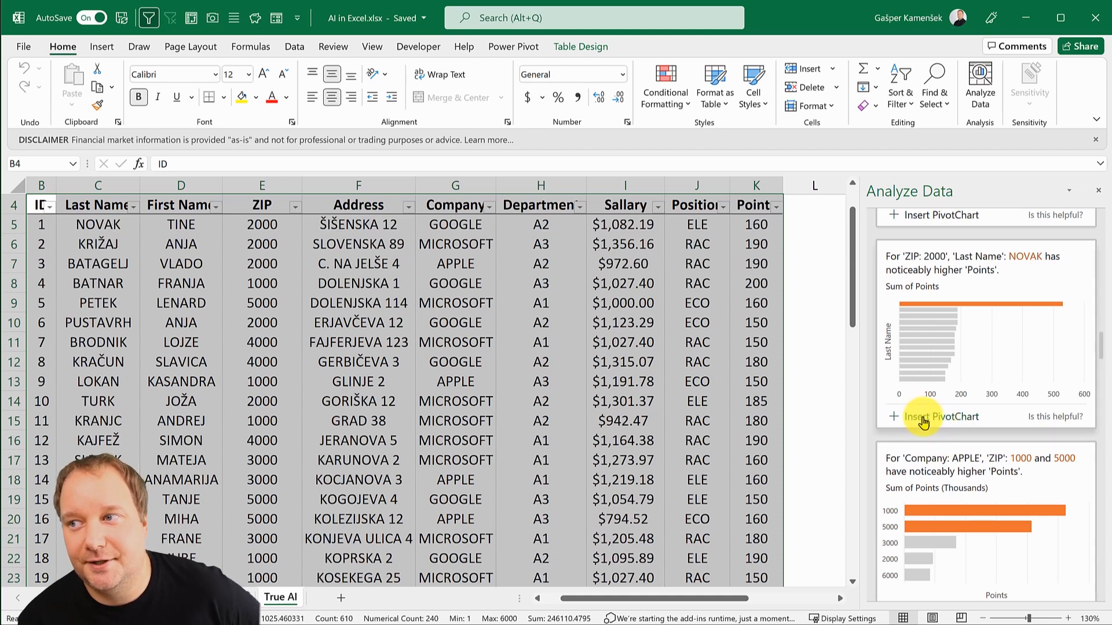
{"action": "scroll", "scroll_direction": "down", "scroll_amount": 3}
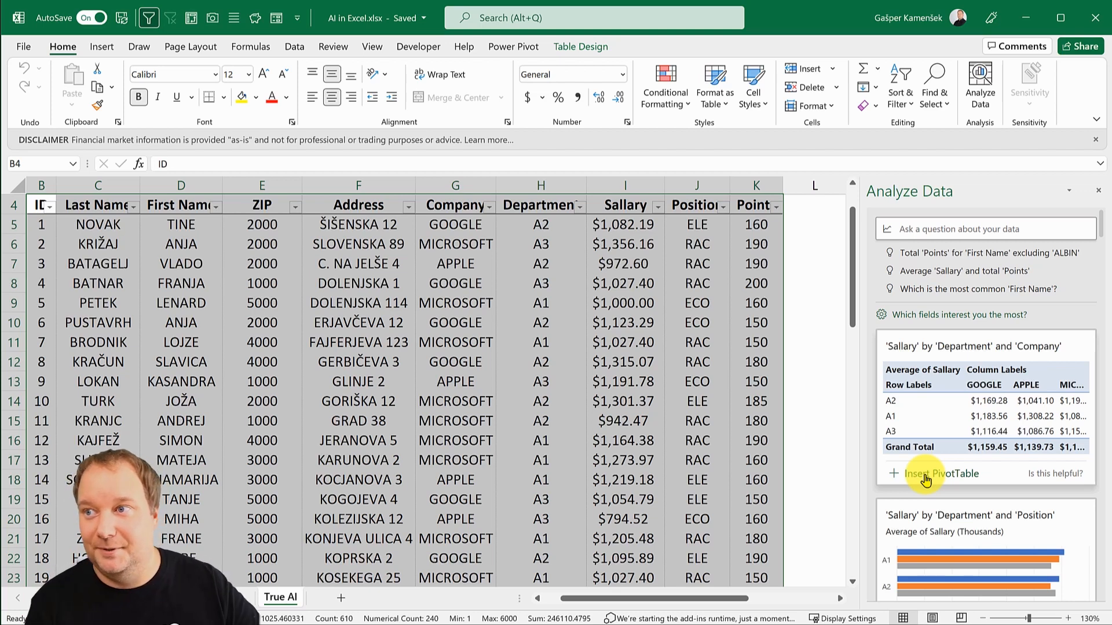
Ask 'TOP 5 SUM of Sallary by Last Name' and view the top-five salary summary
{"action": "left_click", "coordinate": [987, 229]}
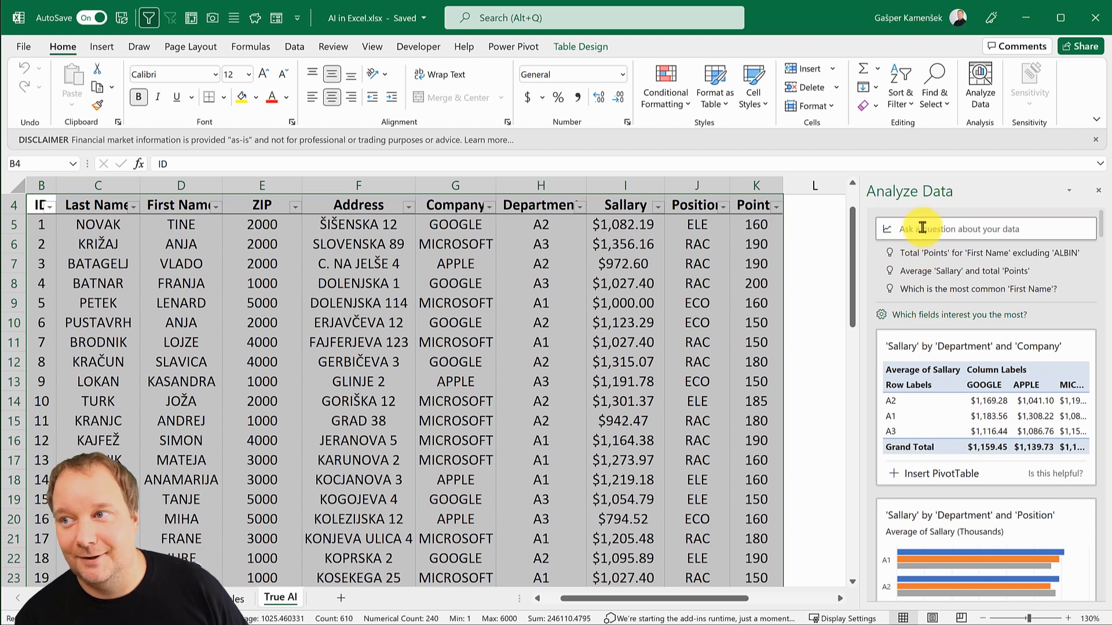
{"action": "left_click", "coordinate": [986, 229]}
{"action": "type", "text": "TOP 5 Last Name"}
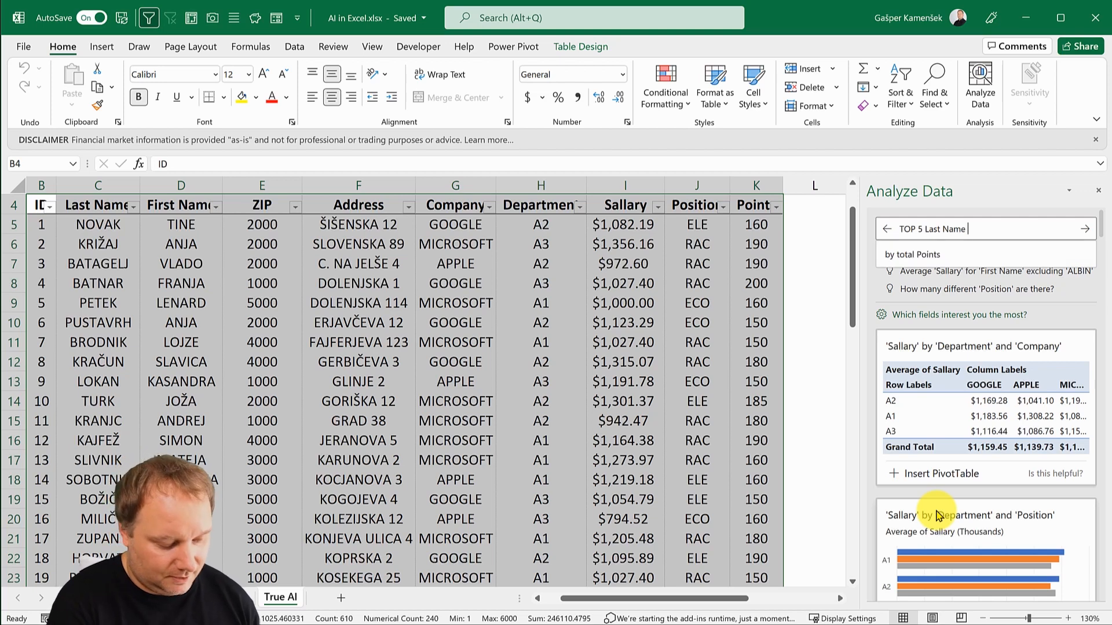
{"action": "type", "text": "by"}
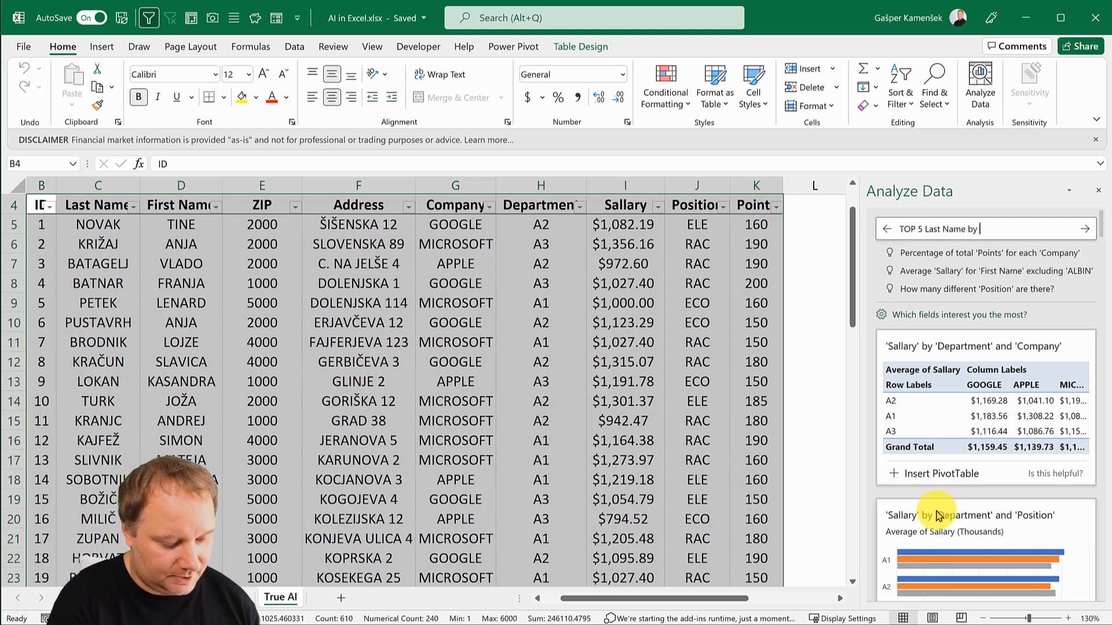
{"action": "key", "text": "Backspace"}
{"action": "type", "text": "SUM of Sallary"}
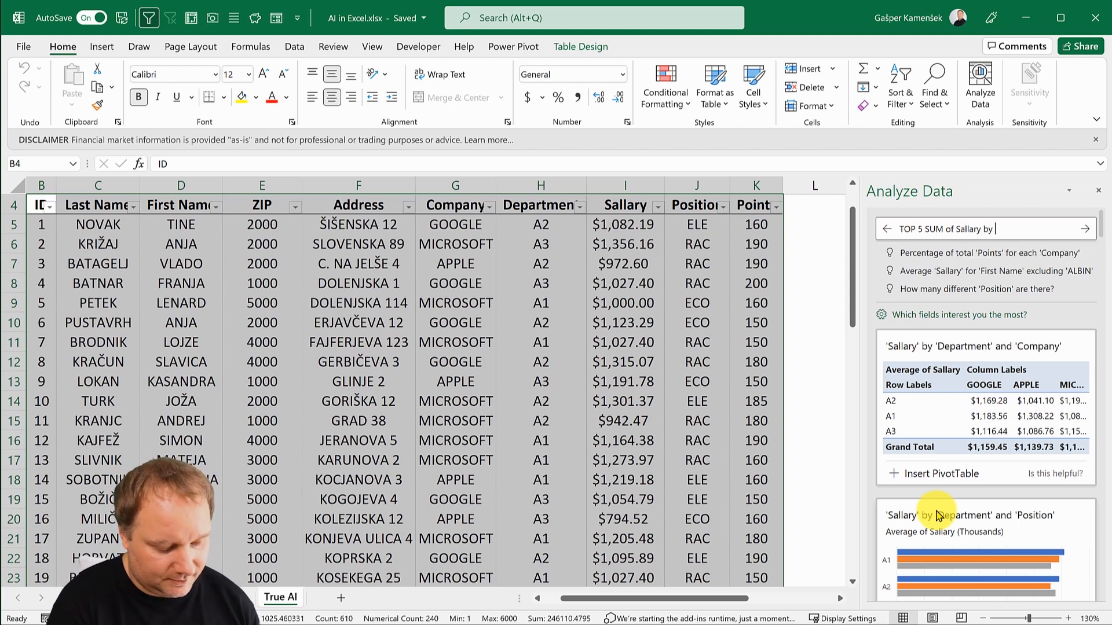
{"action": "type", "text": "Last Name"}
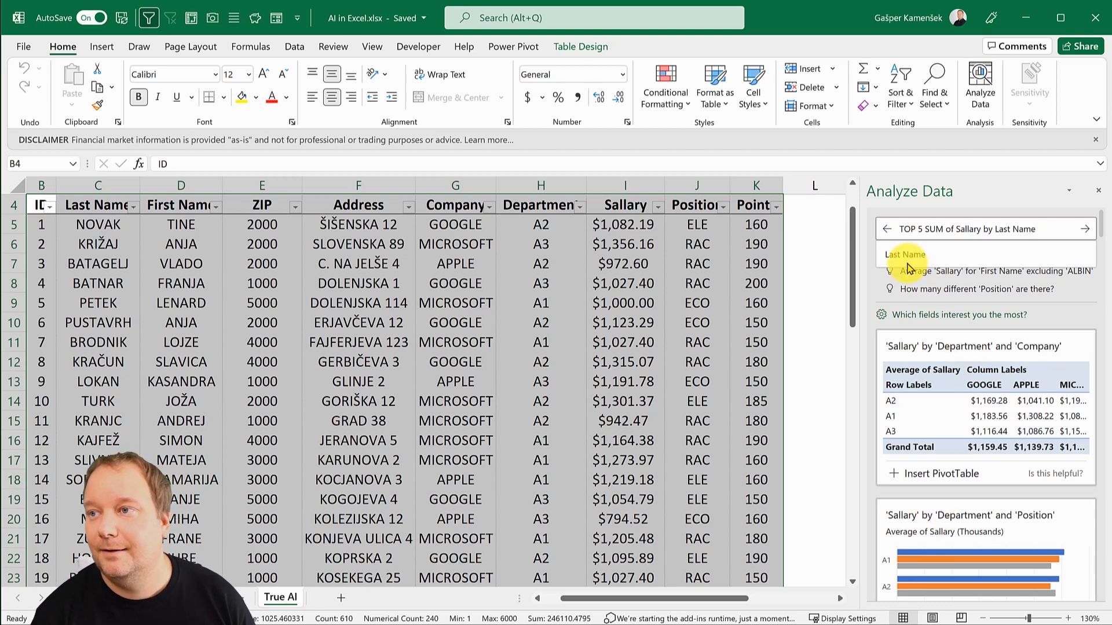
{"action": "left_click", "coordinate": [1085, 230]}
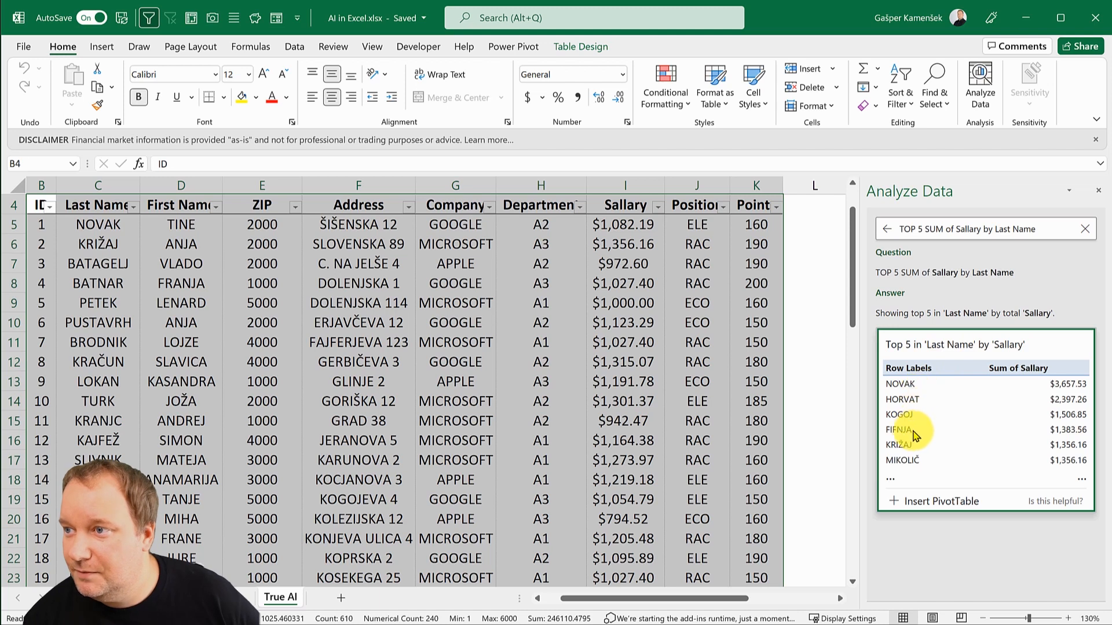
{"action": "mouse_move", "coordinate": [982, 443]}
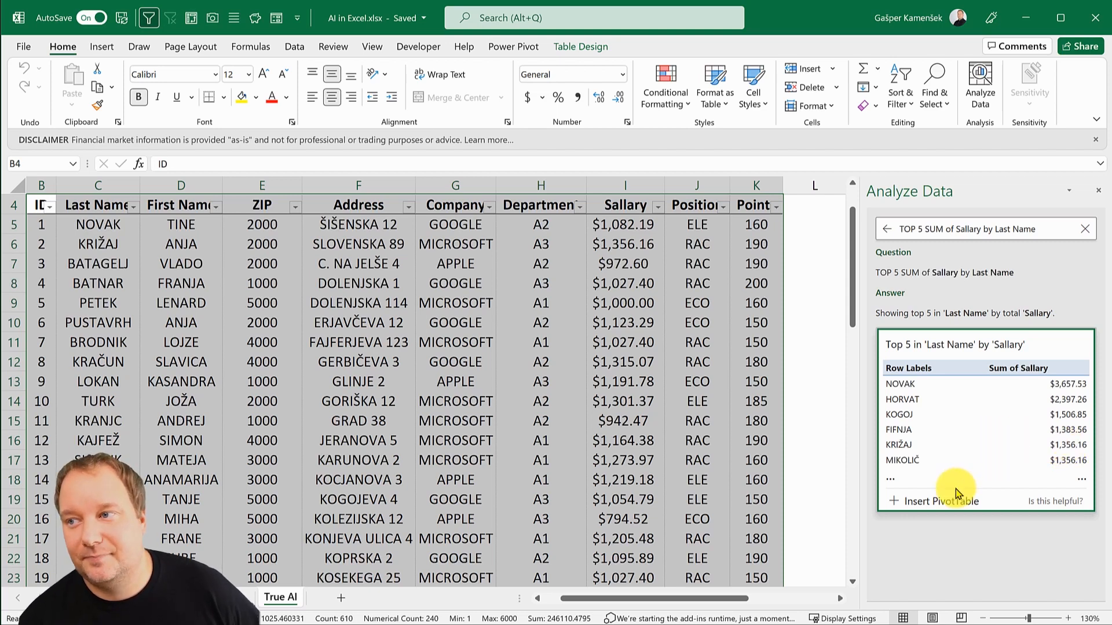
{"action": "mouse_move", "coordinate": [923, 424]}
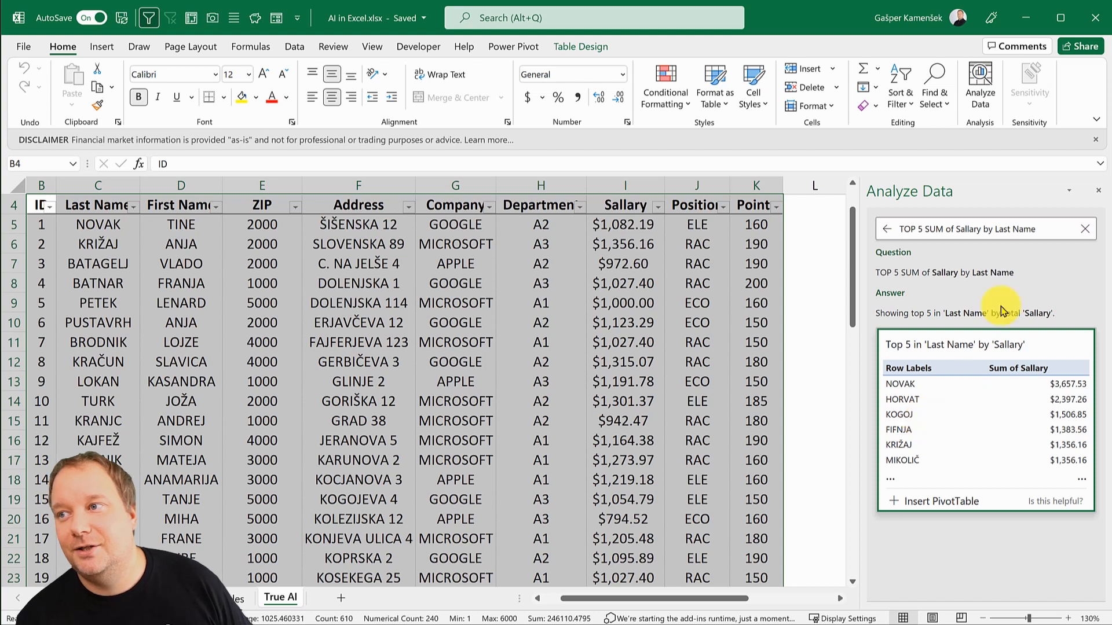
Ask 'TOP SUM OF SALLARY by COMPANY SHOW AS % OF GRAND TOTAL' to get a bar chart
{"action": "left_click", "coordinate": [990, 229]}
{"action": "type", "text": "TOP"}
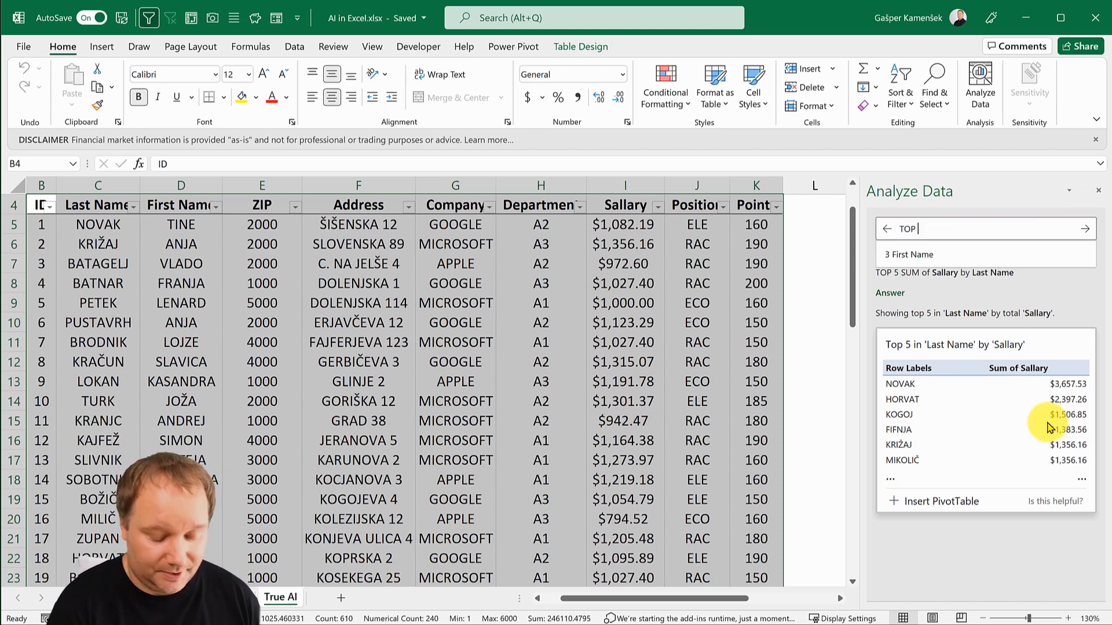
{"action": "type", "text": "SUM OF SALLARY by C"}
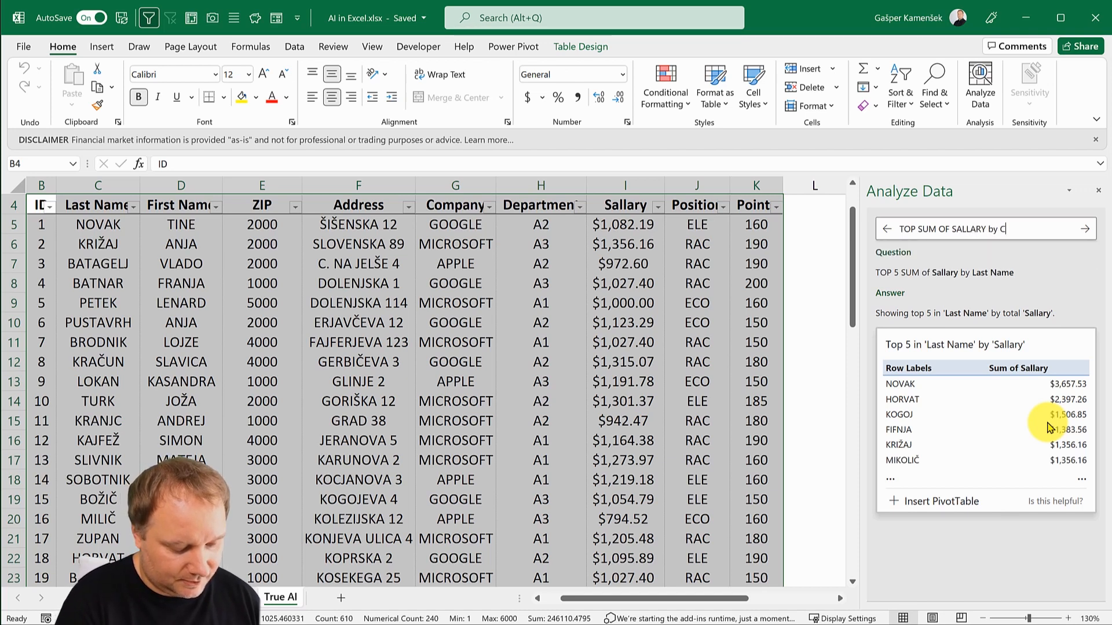
{"action": "type", "text": "OMPANY"}
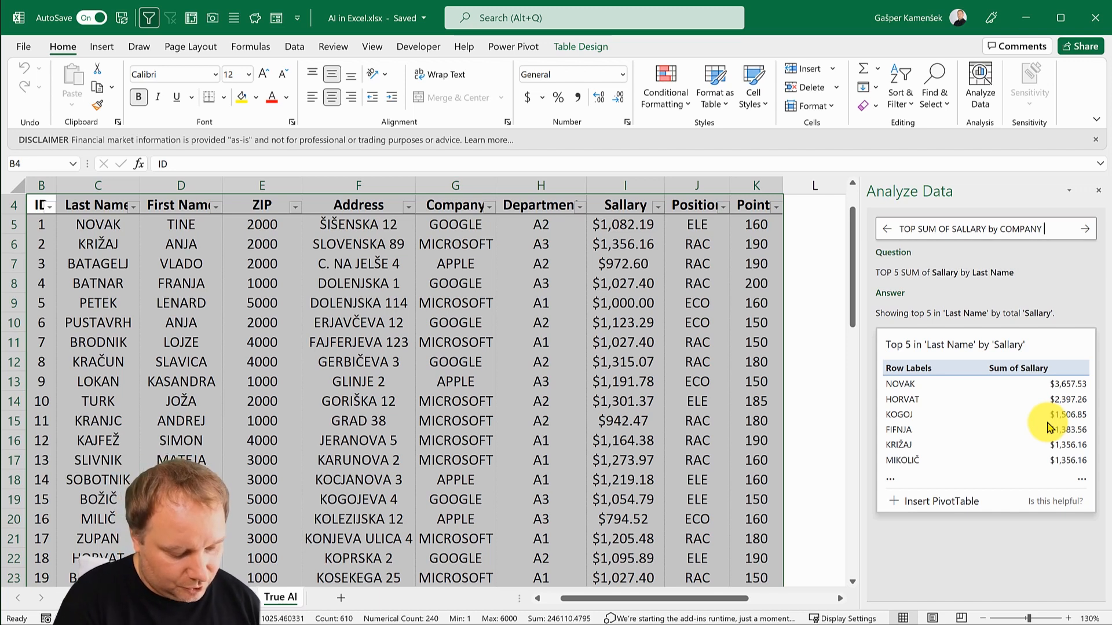
{"action": "type", "text": "SHOW AS % OF GRAND TOTAL"}
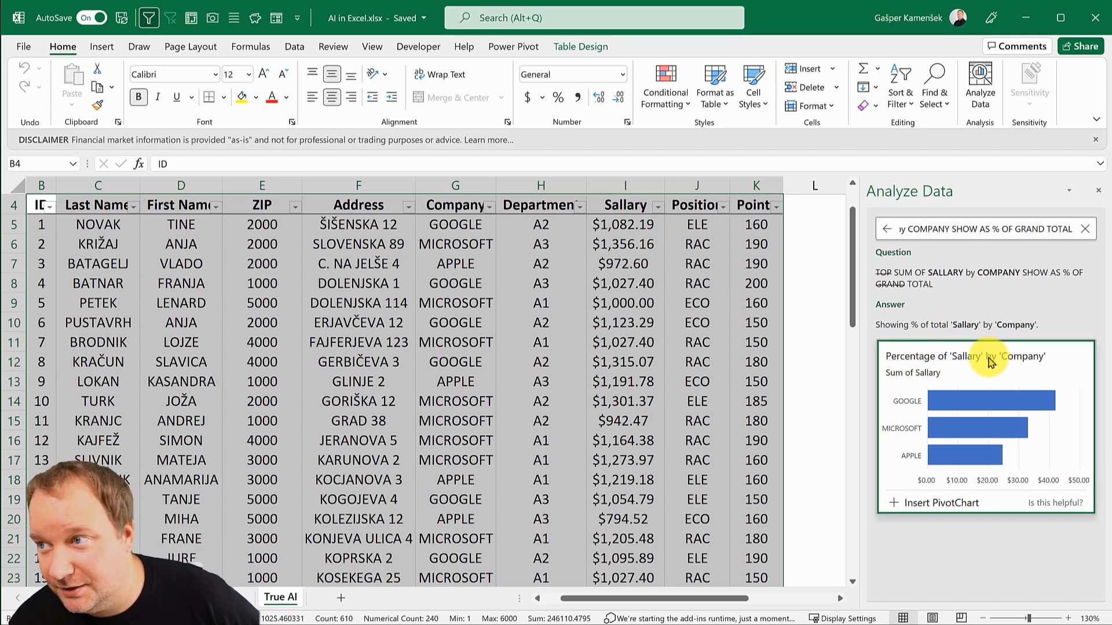
{"action": "mouse_move", "coordinate": [997, 469]}
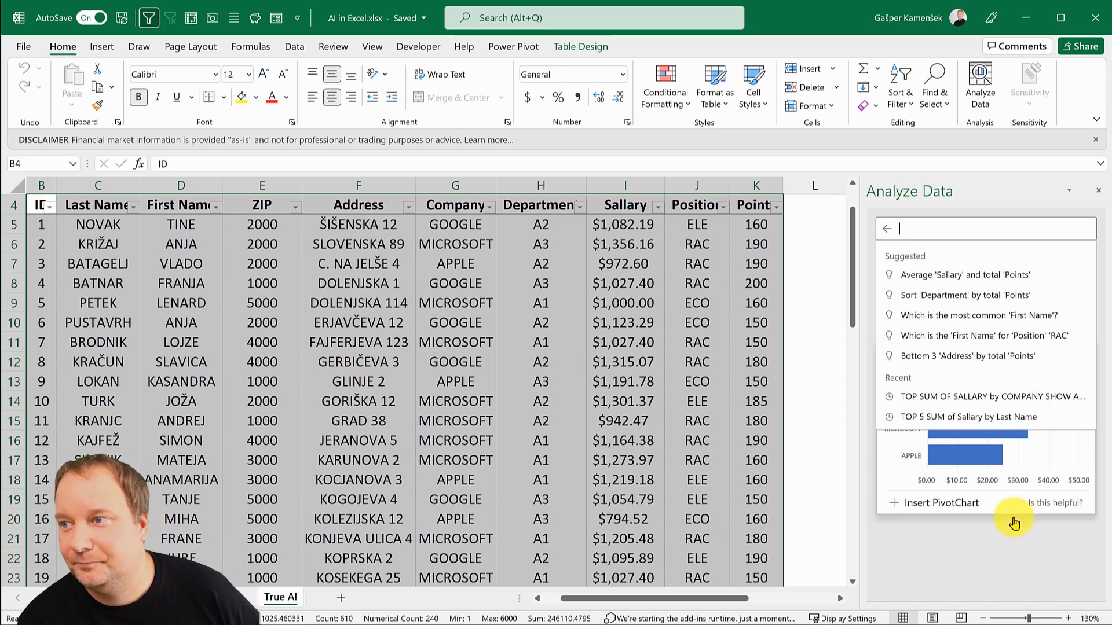
Pick the suggestion 'Sort Department by total Points', then clear the question box
{"action": "left_click", "coordinate": [988, 396]}
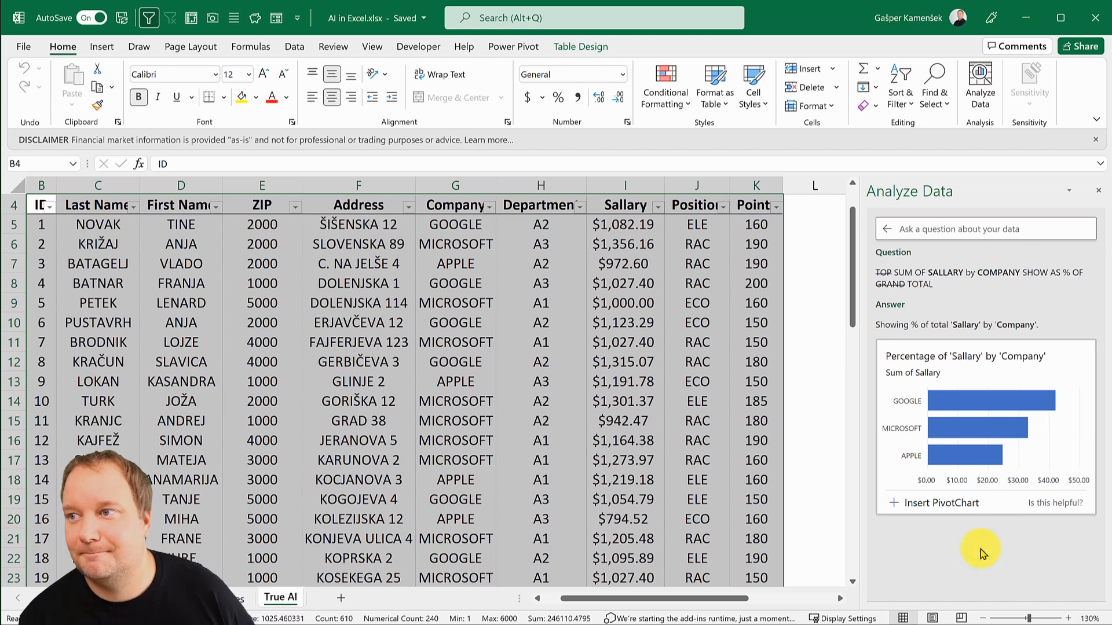
{"action": "left_click", "coordinate": [986, 228]}
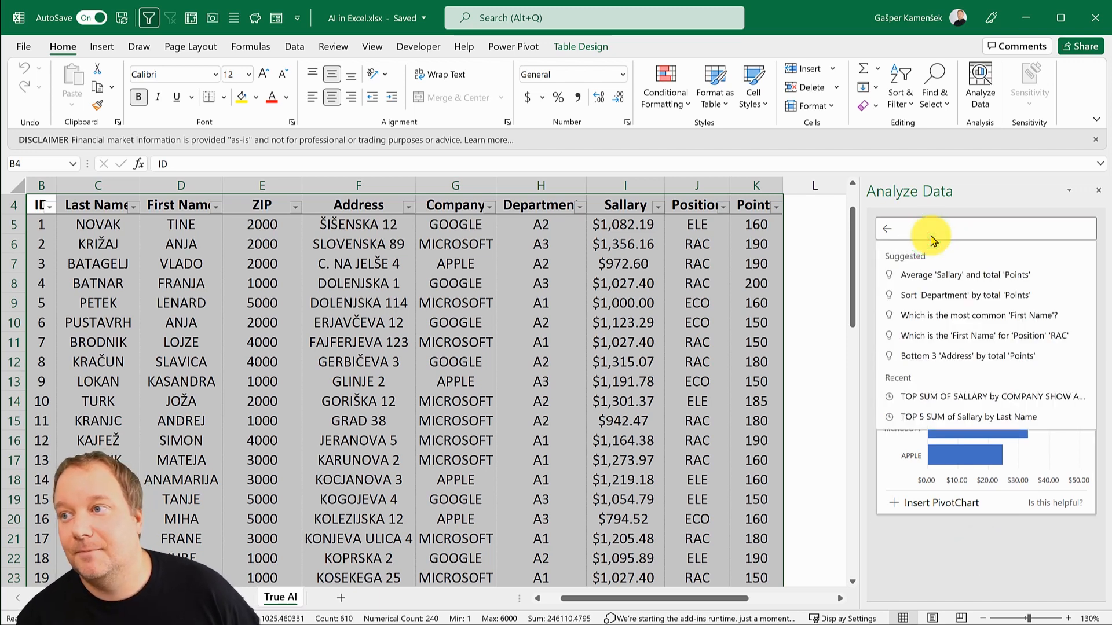
{"action": "left_click", "coordinate": [958, 295]}
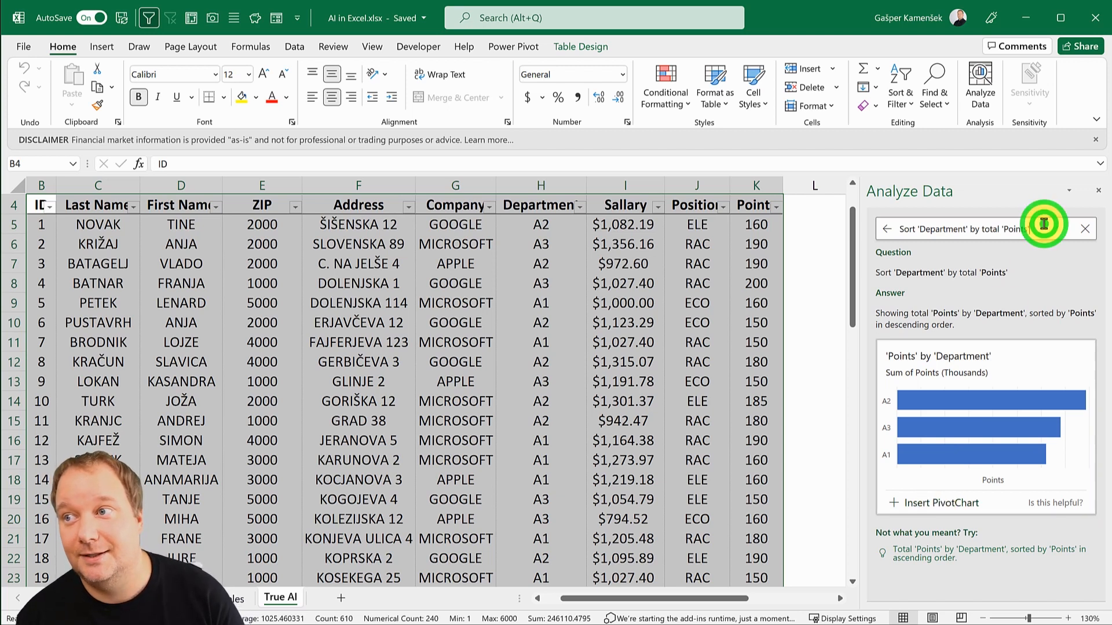
{"action": "left_click", "coordinate": [885, 229]}
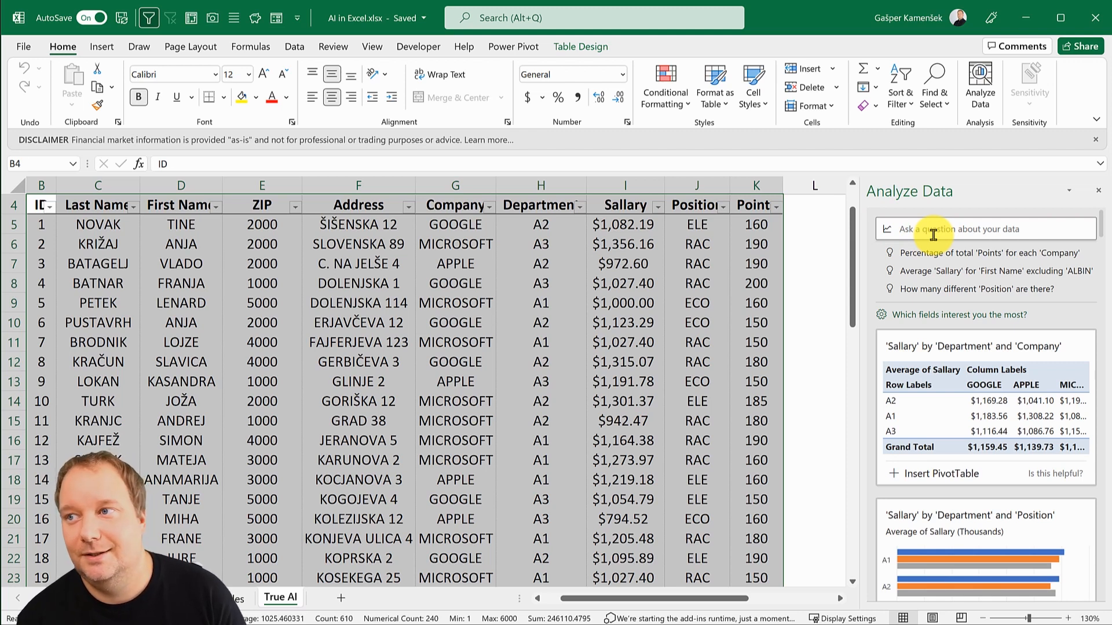
Ask 'How many different Last Name are there', getting 57, then clear the box
{"action": "left_click", "coordinate": [985, 229]}
{"action": "type", "text": "How many"}
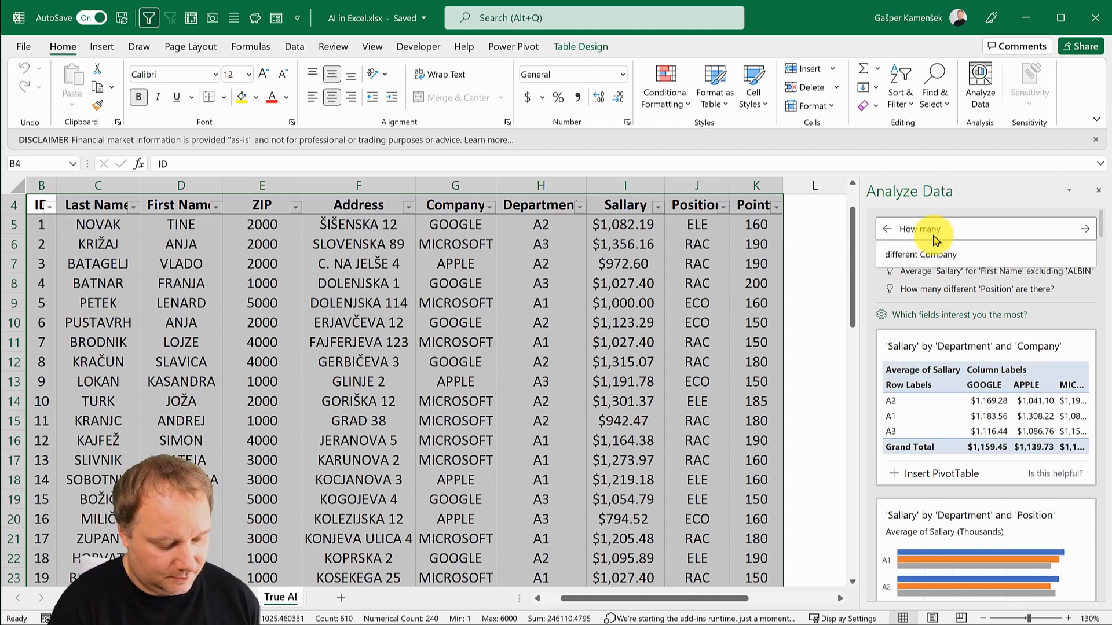
{"action": "type", "text": "different"}
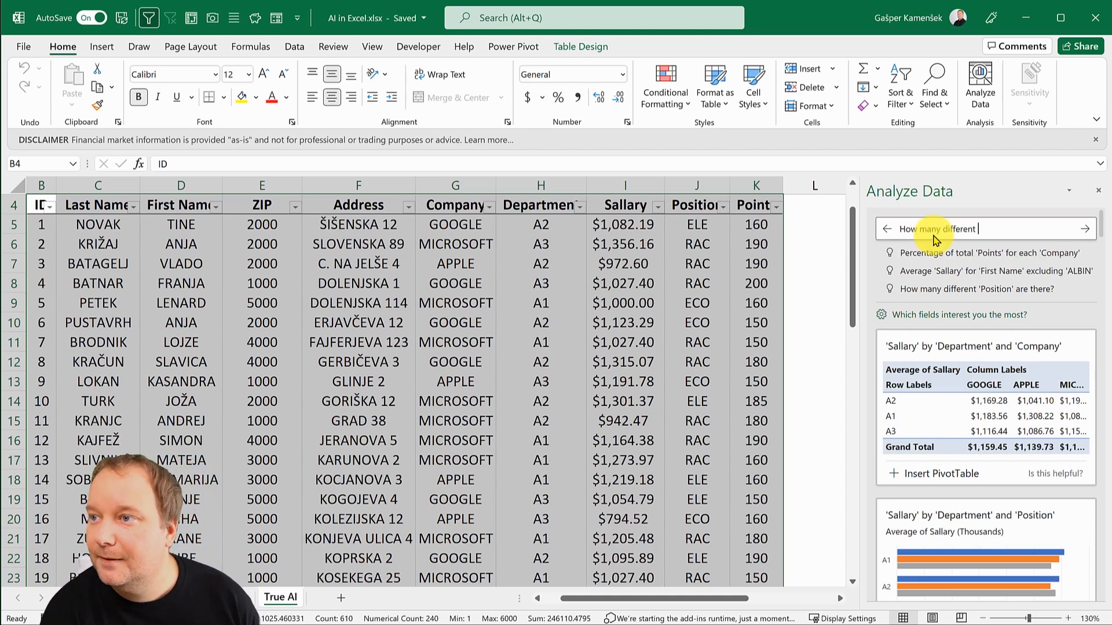
{"action": "type", "text": "Last Name are there"}
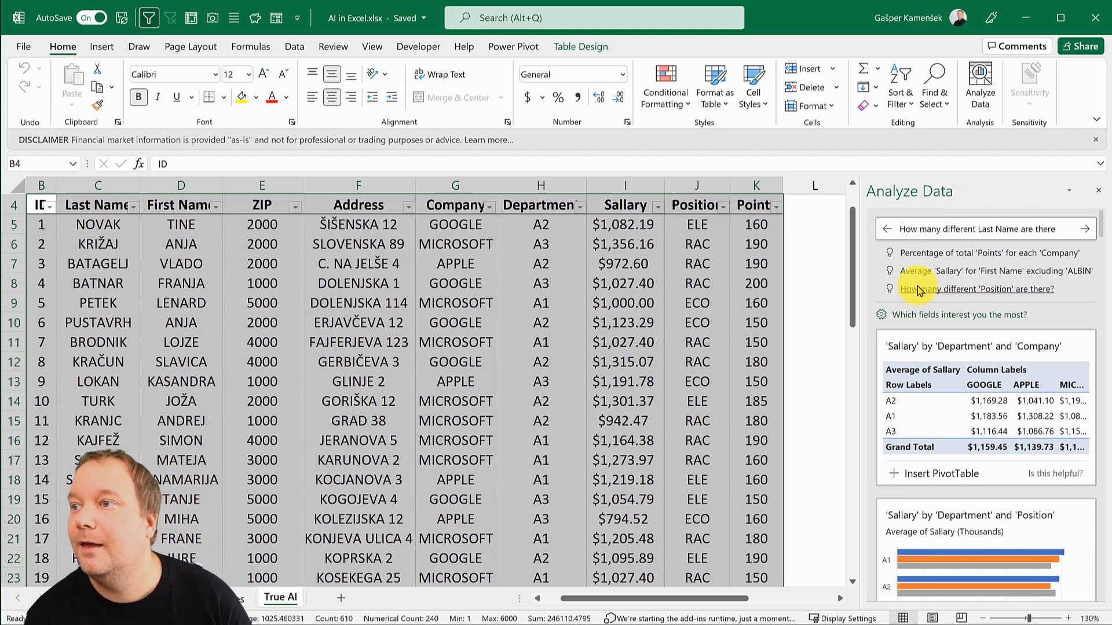
{"action": "left_click", "coordinate": [977, 229]}
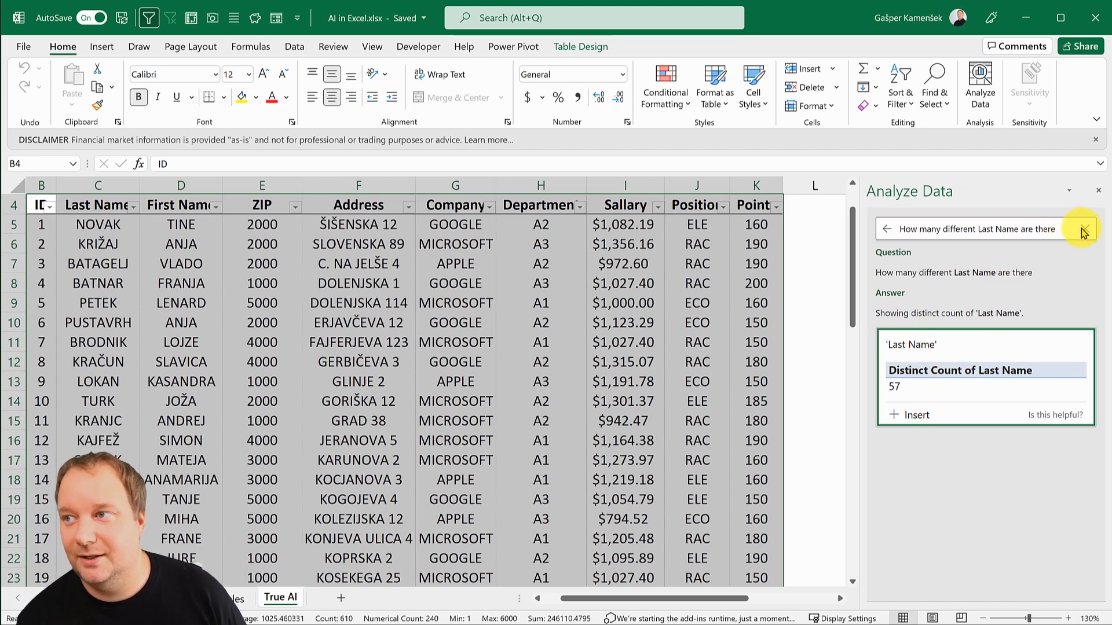
{"action": "left_click", "coordinate": [1083, 228]}
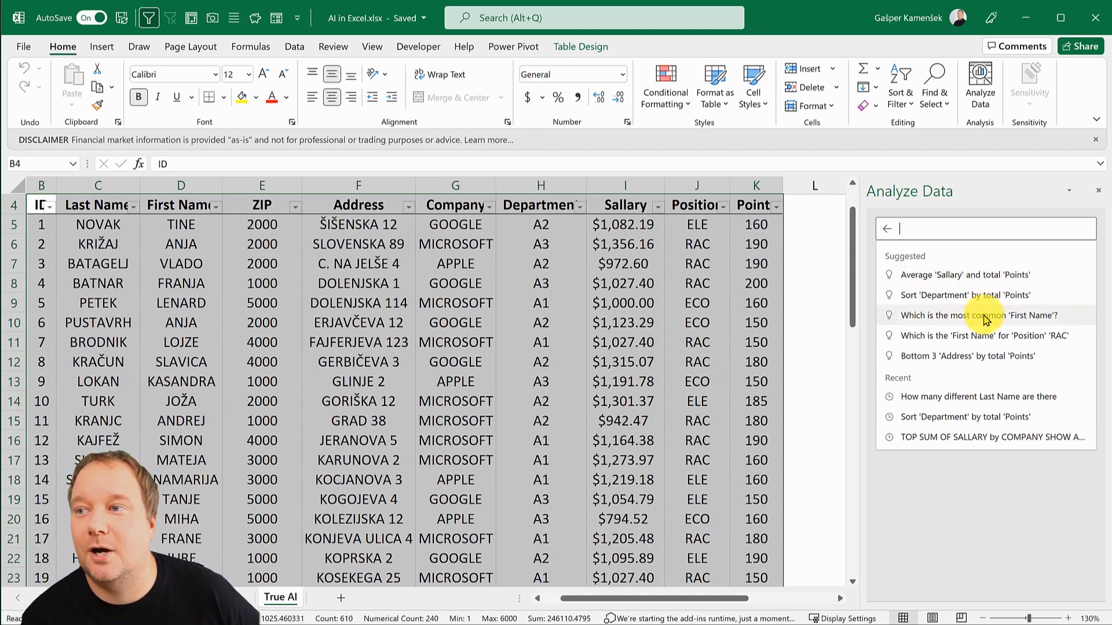
Ask 'Which is the most common First Name?' and get KASANDRA, appearing 3 times
{"action": "left_click", "coordinate": [978, 315]}
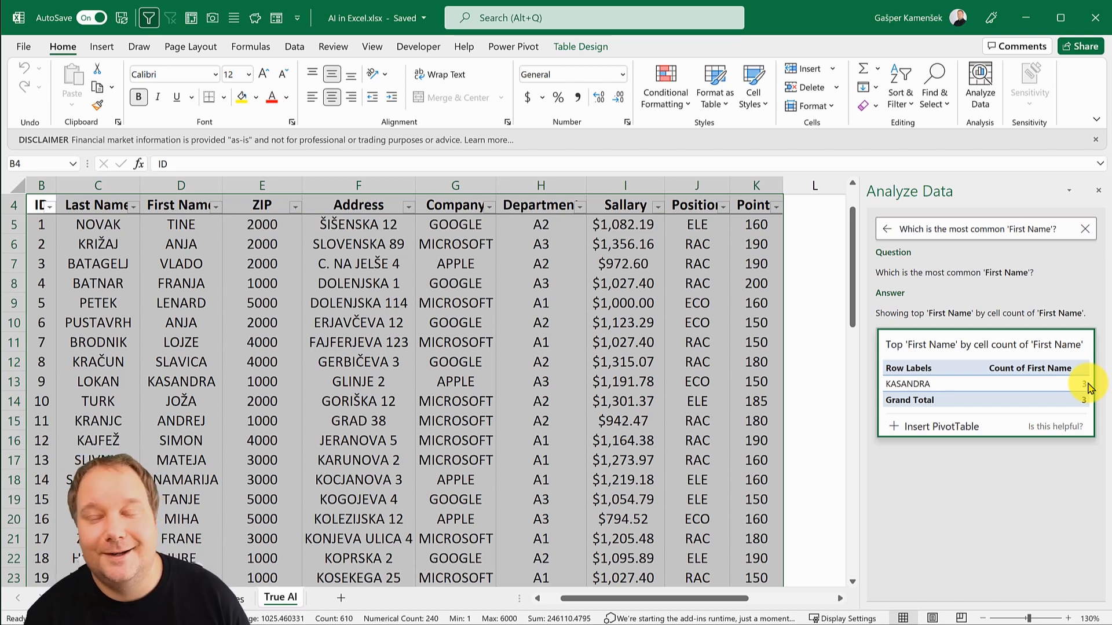
{"action": "left_click", "coordinate": [885, 229]}
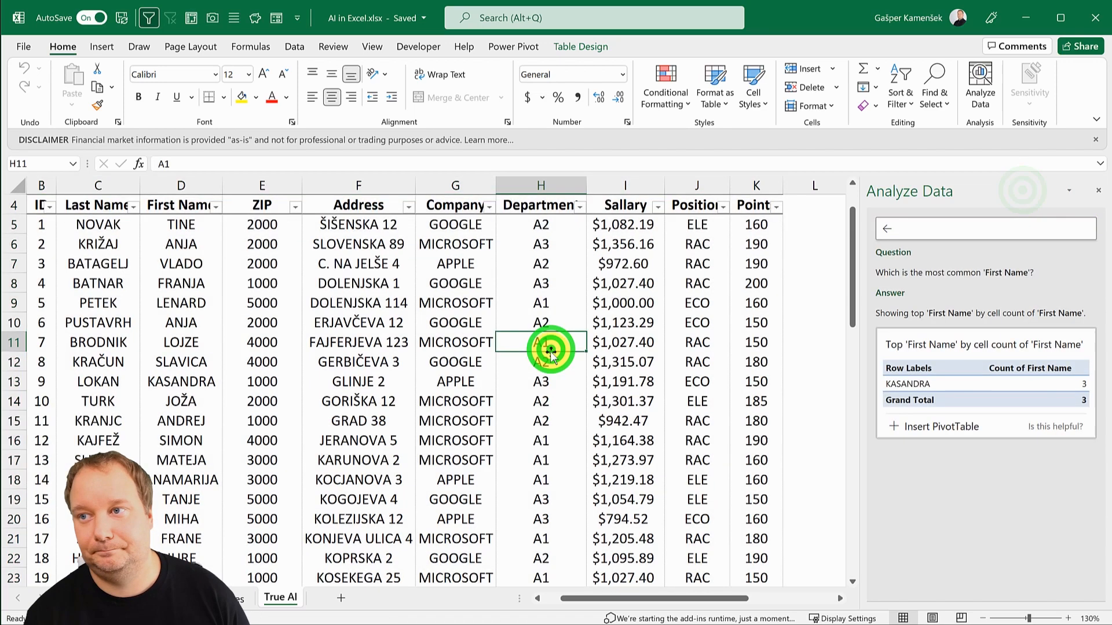
Close the Analyze Data pane and select cell F11 in the employee table
{"action": "left_click", "coordinate": [1097, 190]}
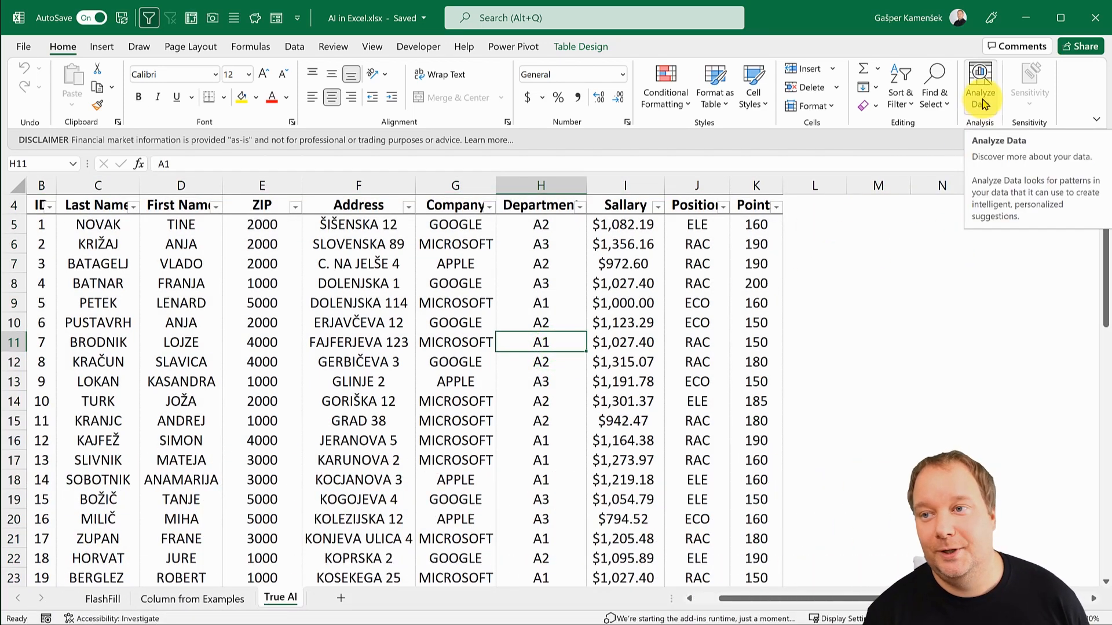
{"action": "left_click", "coordinate": [358, 343]}
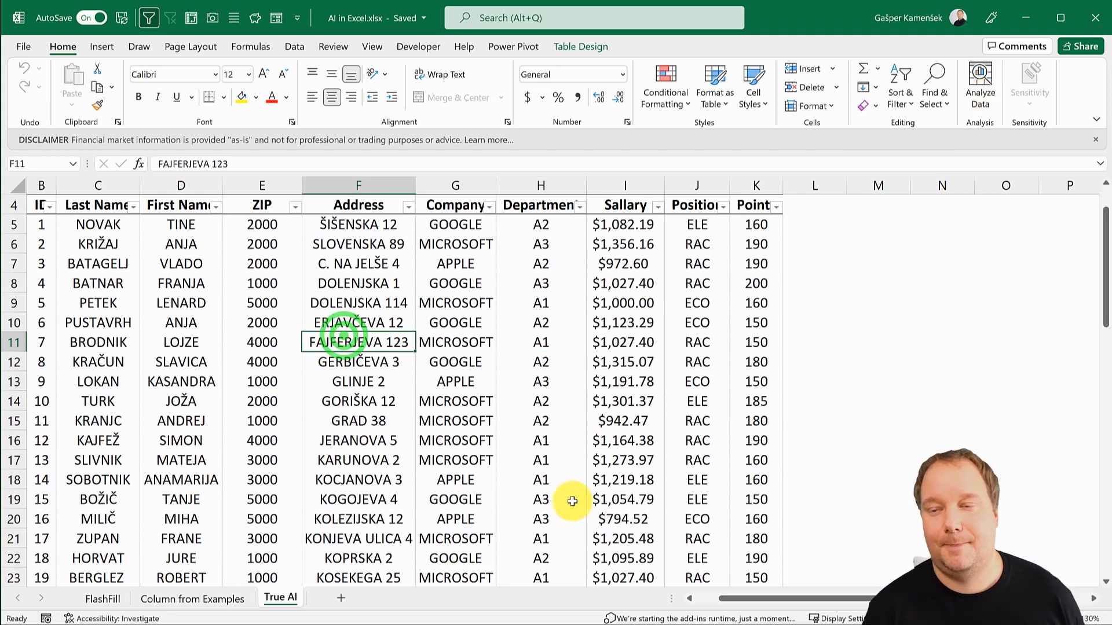